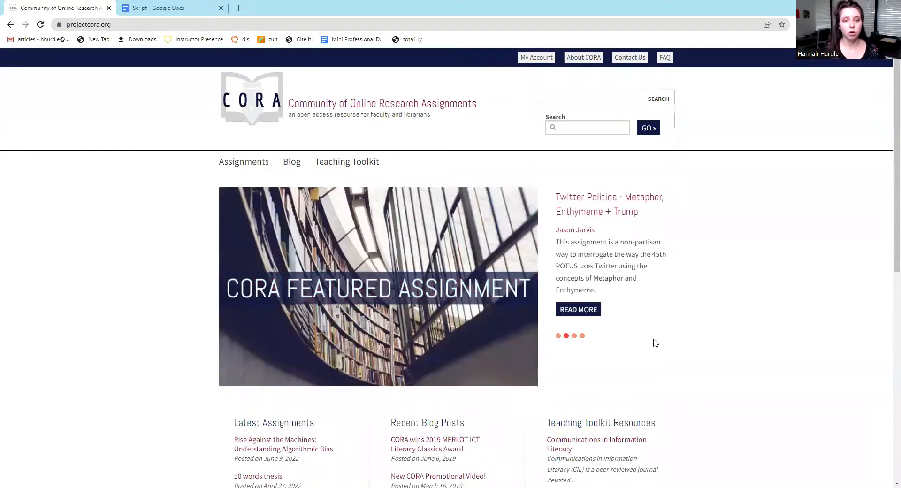
pyautogui.moveTo(709, 296)
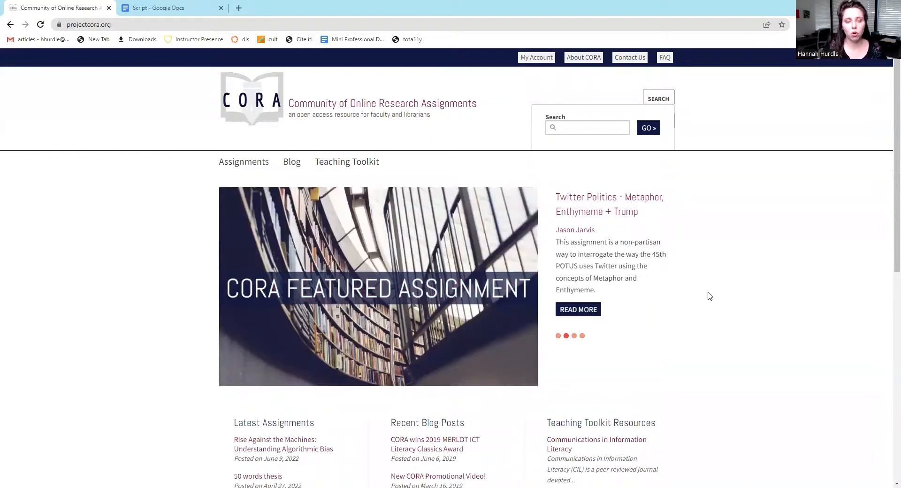
# - Scroll the home page, then go to the full Assignments listing
pyautogui.scroll(-3)
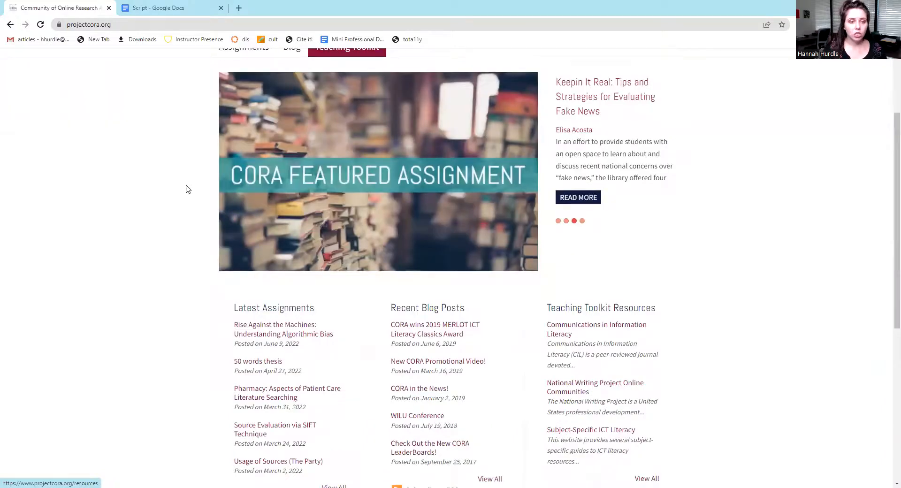
pyautogui.scroll(-3)
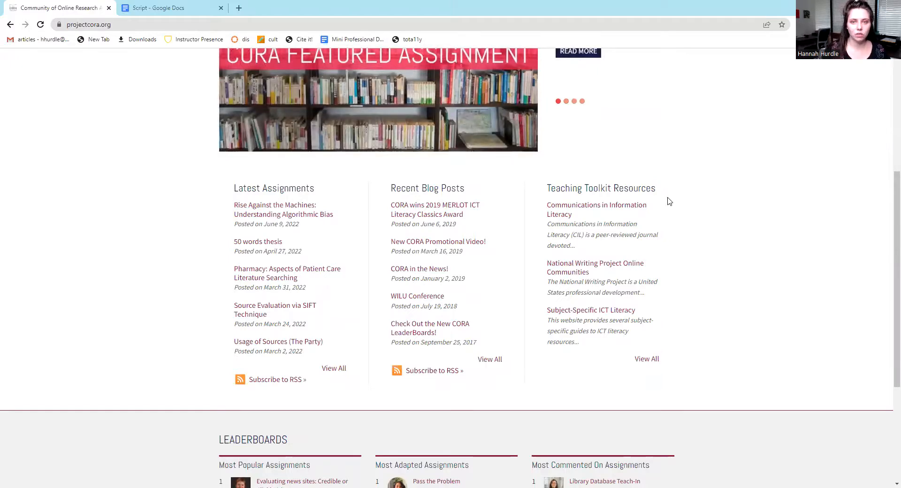
pyautogui.scroll(-3)
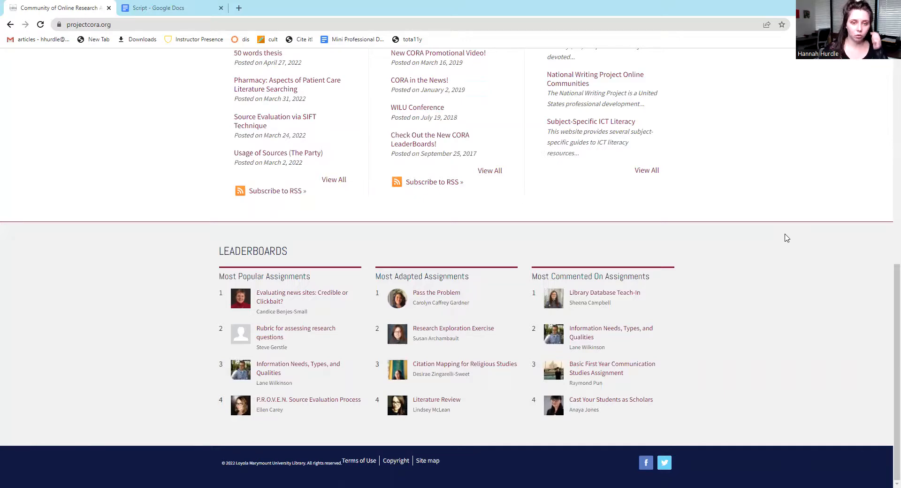
pyautogui.scroll(3)
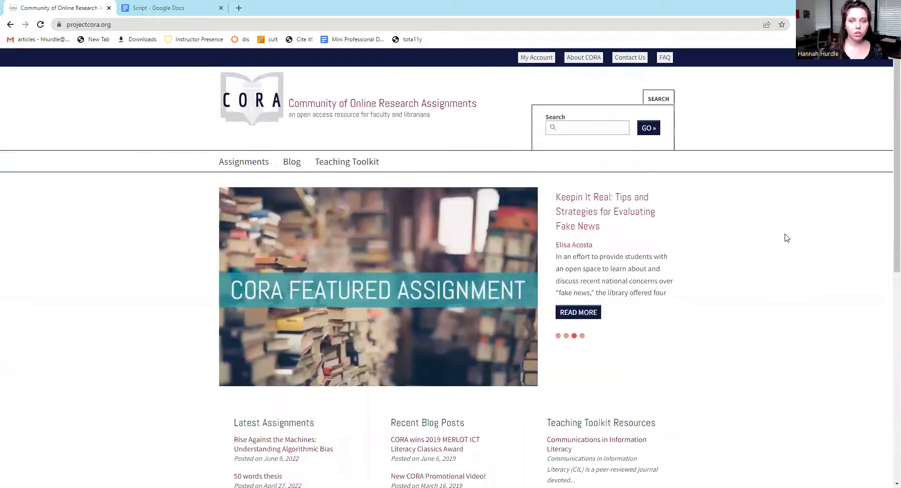
pyautogui.moveTo(244, 161)
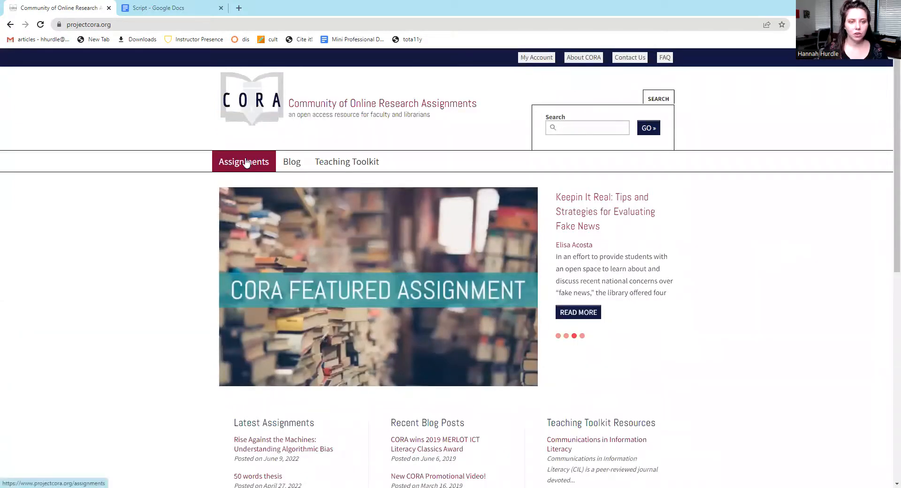
pyautogui.click(244, 161)
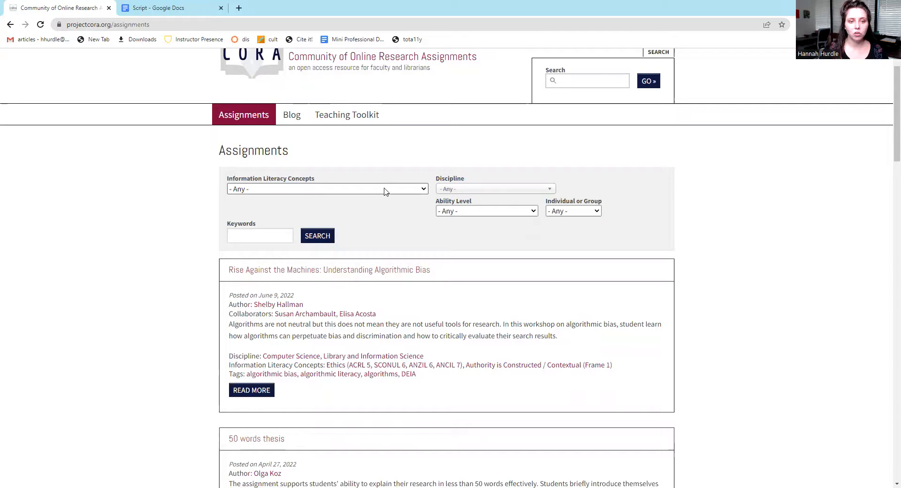
# - Review the Information Literacy Concepts, Discipline and Ability Level filter choices
pyautogui.click(327, 188)
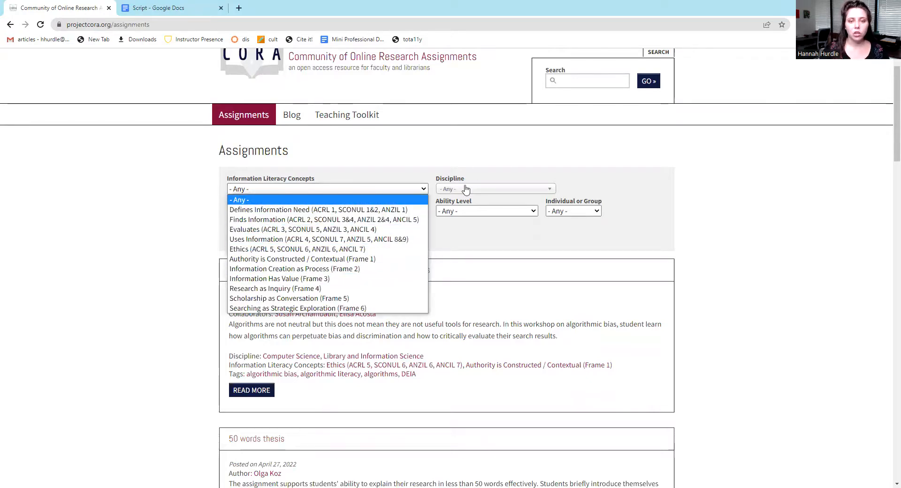
pyautogui.click(495, 188)
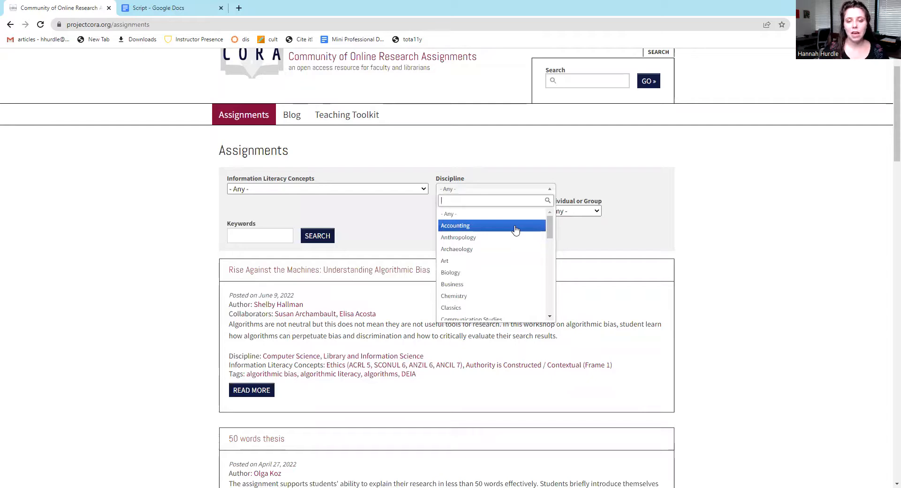
pyautogui.scroll(-3)
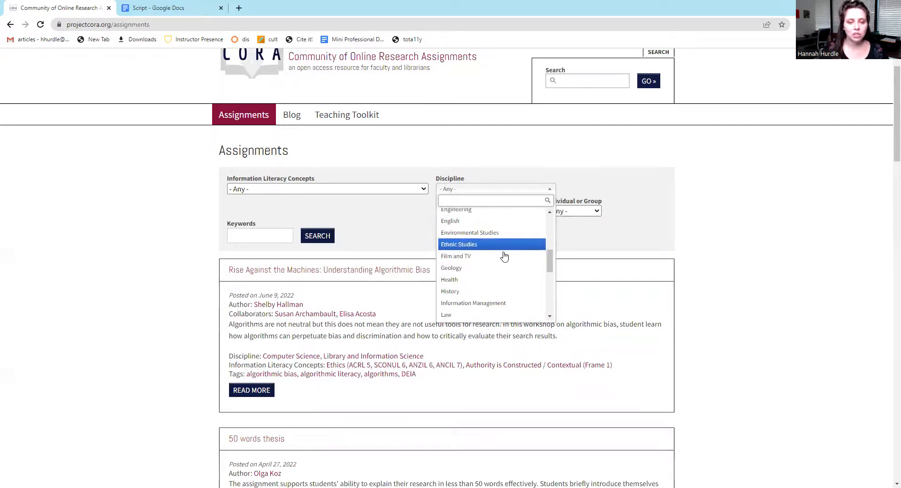
pyautogui.moveTo(495, 280)
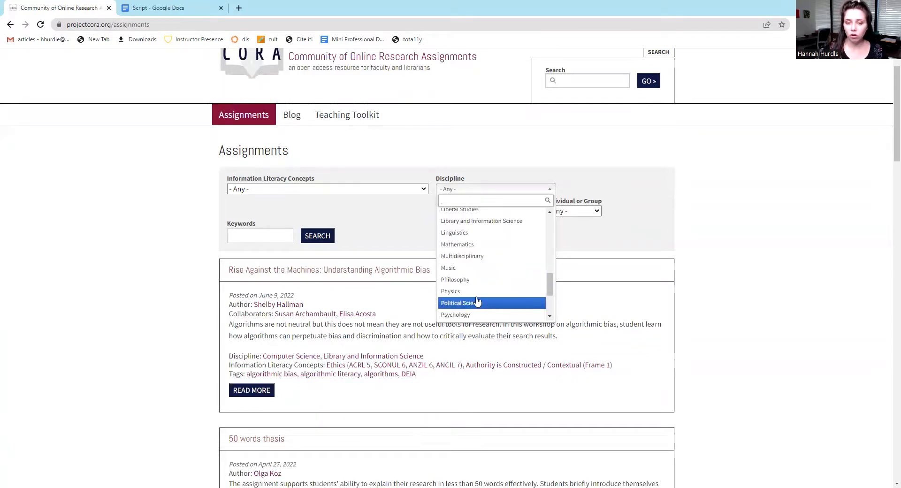
pyautogui.moveTo(460, 315)
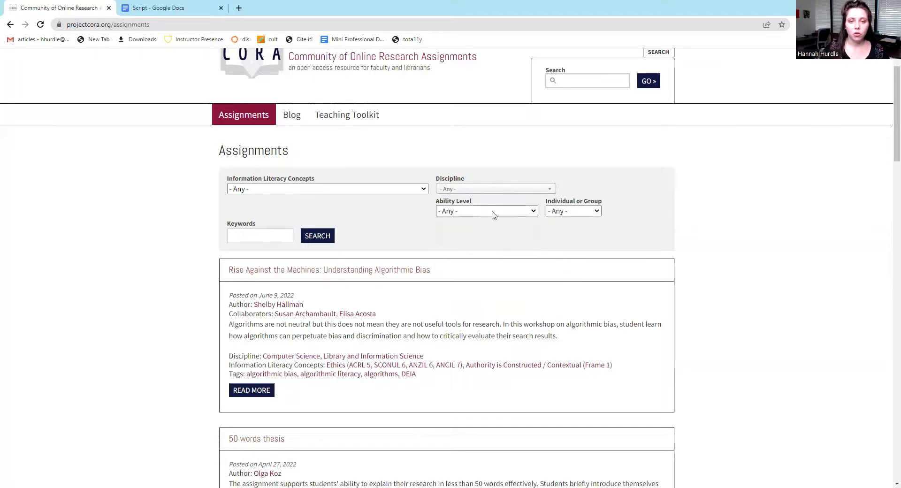
pyautogui.click(486, 211)
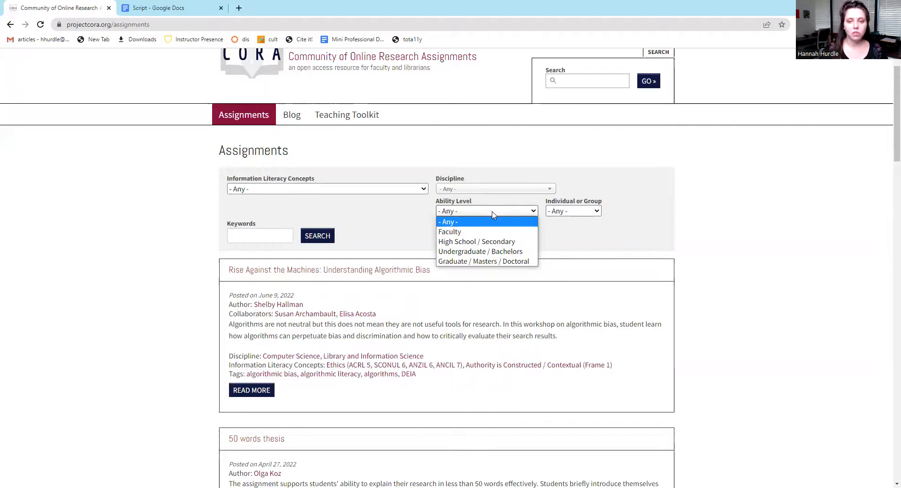
pyautogui.moveTo(646, 212)
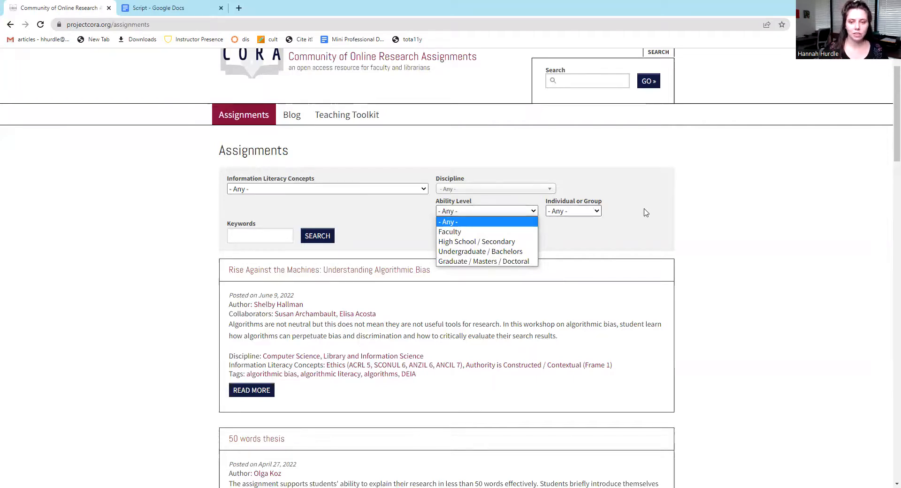
pyautogui.click(573, 211)
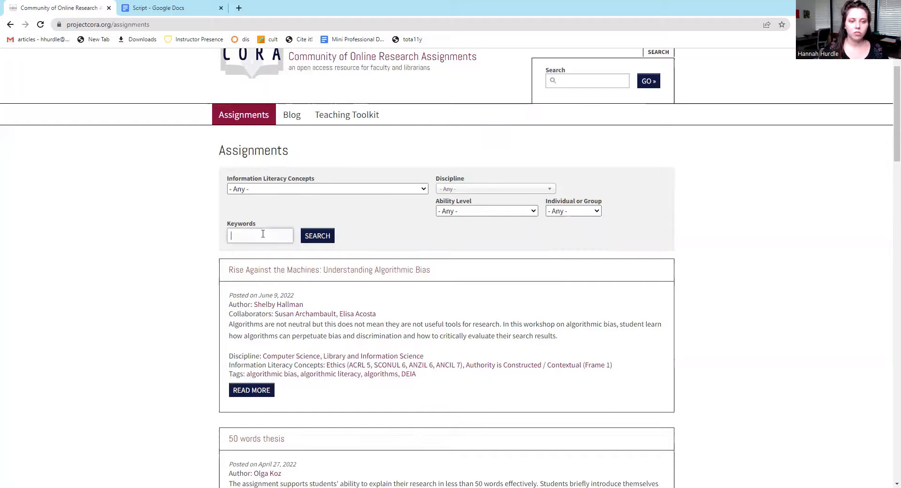
# - Browse the listings to page 2 and open Critical Reading Lesson Plan - Lower Division Sociology
pyautogui.scroll(-3)
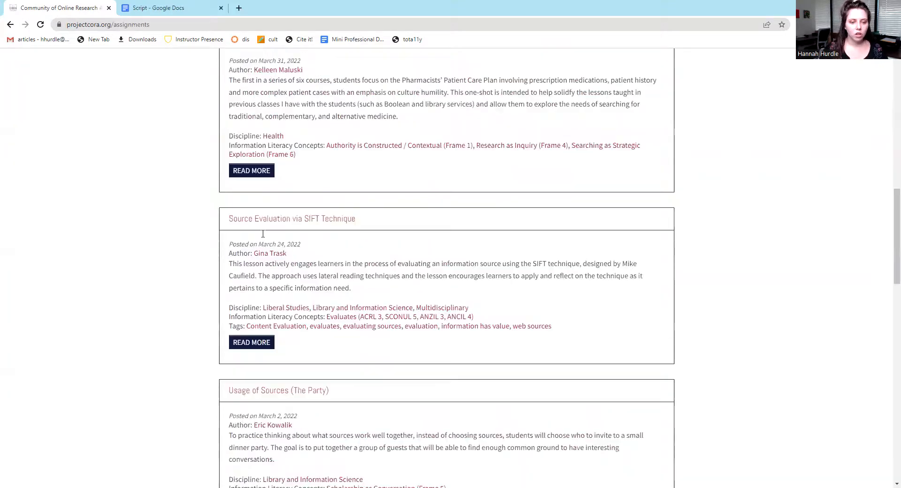
pyautogui.scroll(-3)
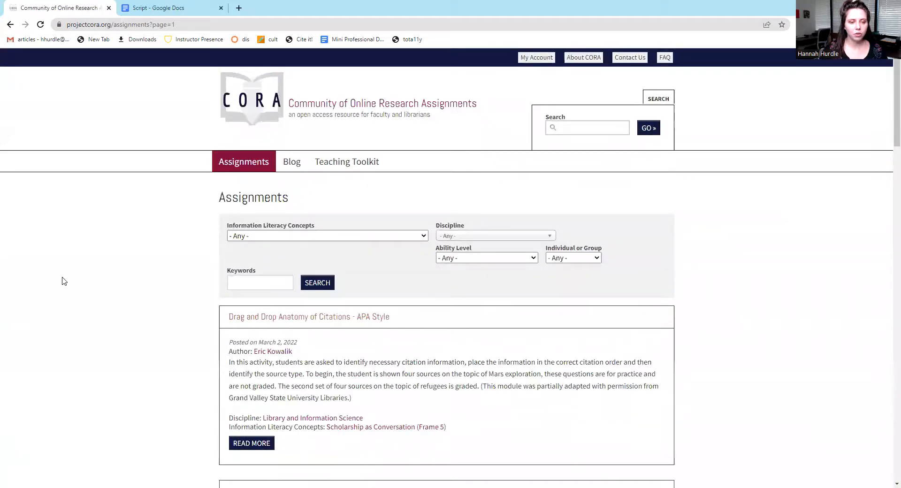
pyautogui.scroll(-3)
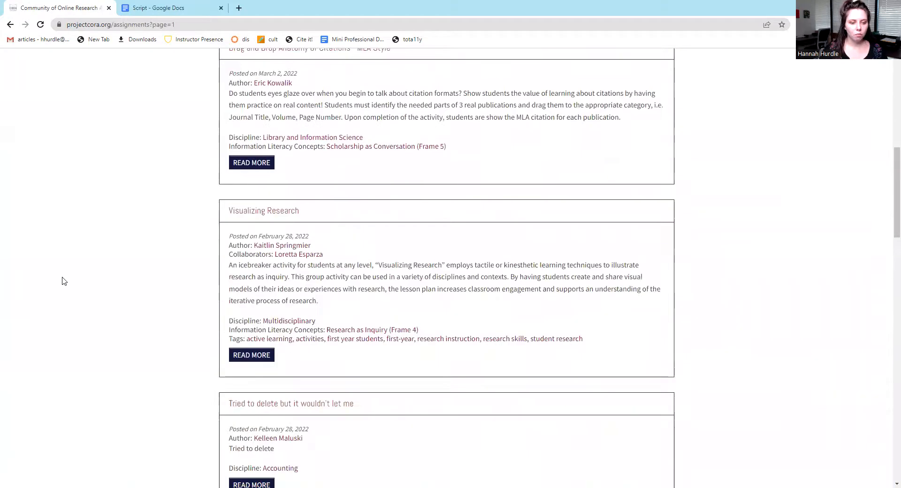
pyautogui.scroll(-3)
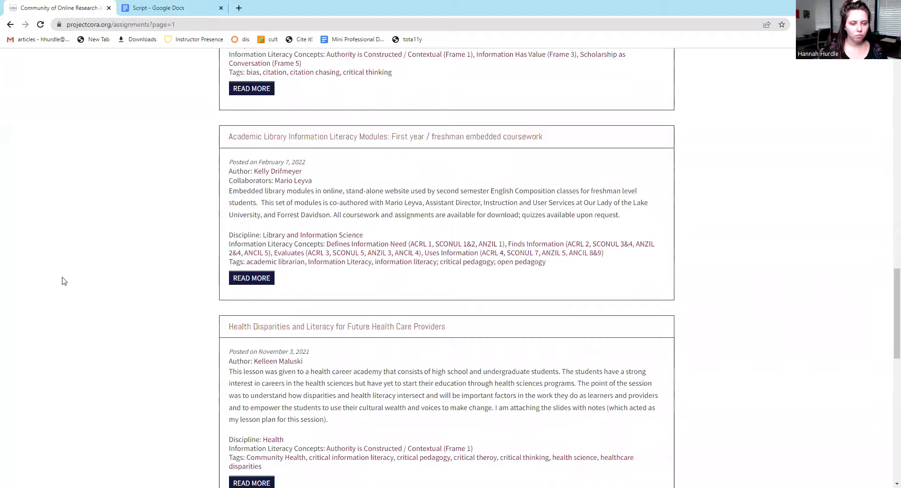
pyautogui.scroll(-3)
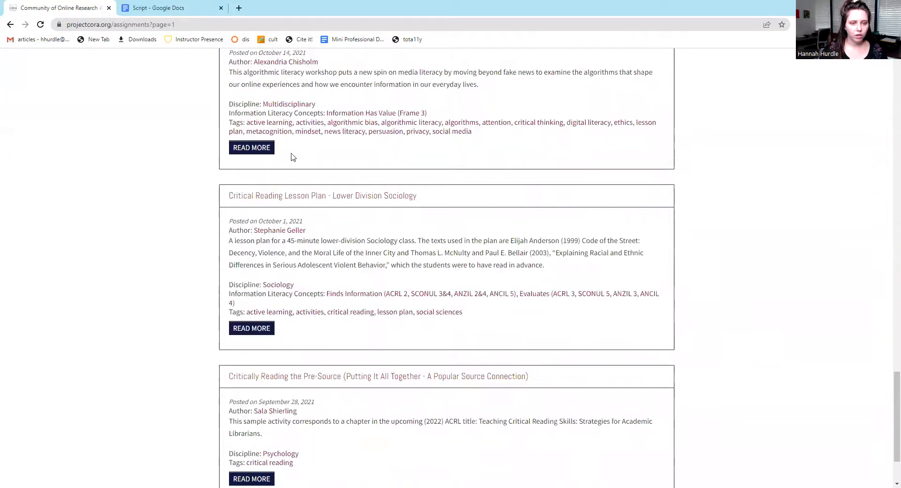
pyautogui.scroll(-3)
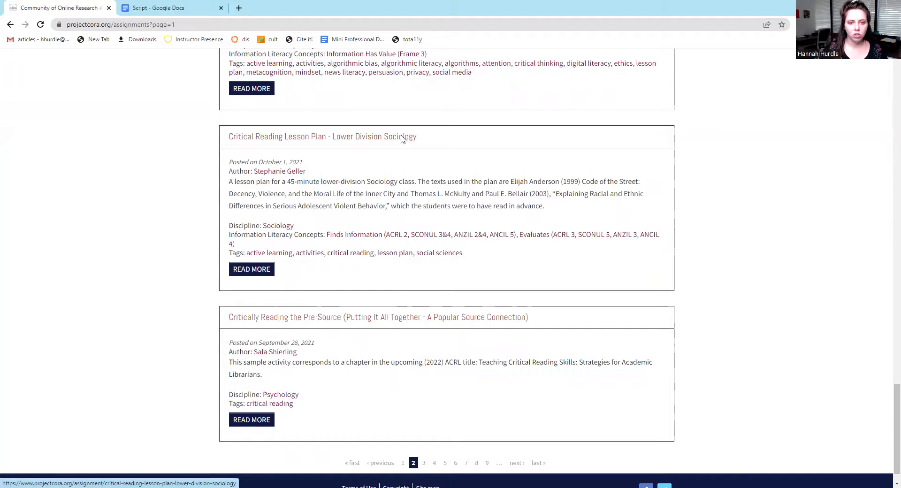
pyautogui.click(322, 136)
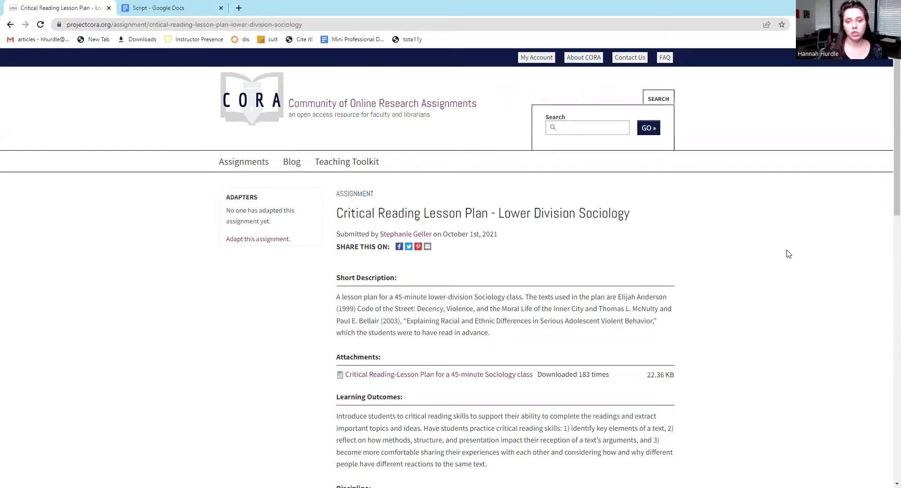
pyautogui.moveTo(406, 233)
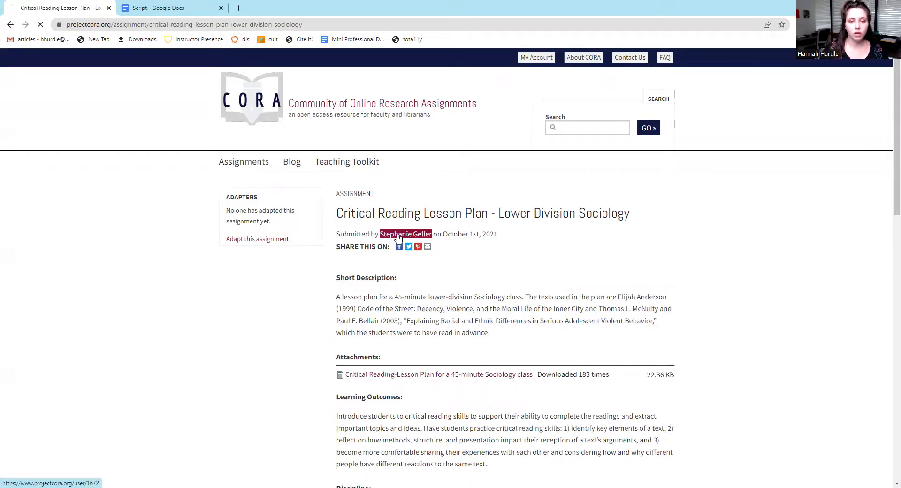
# - Open the submitting author's profile and scroll to its Contributor Stats table
pyautogui.click(406, 234)
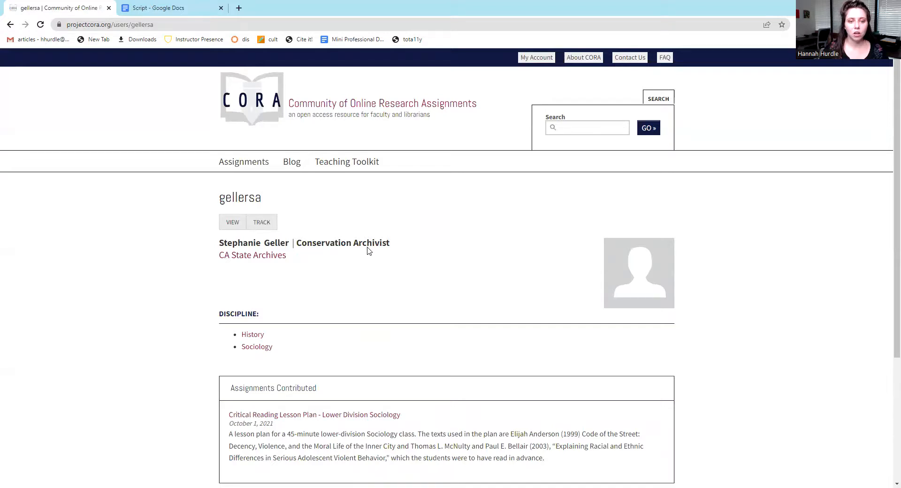
pyautogui.doubleClick(252, 254)
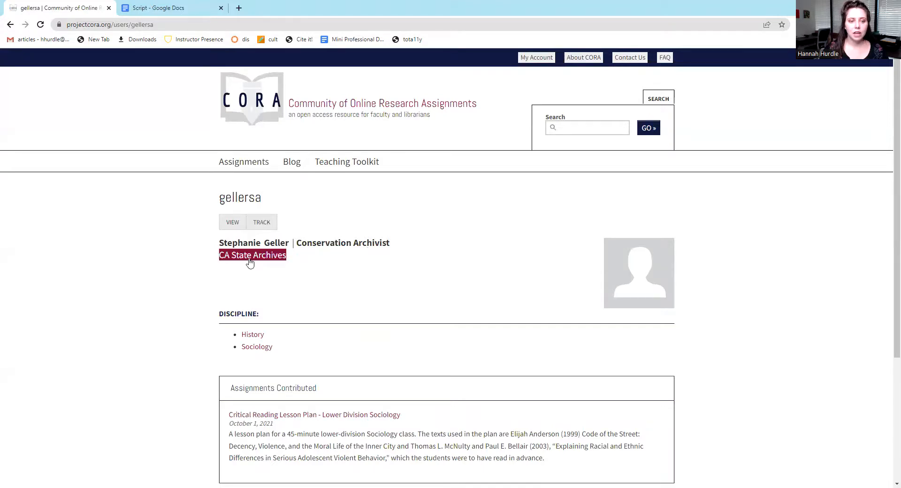
pyautogui.scroll(-3)
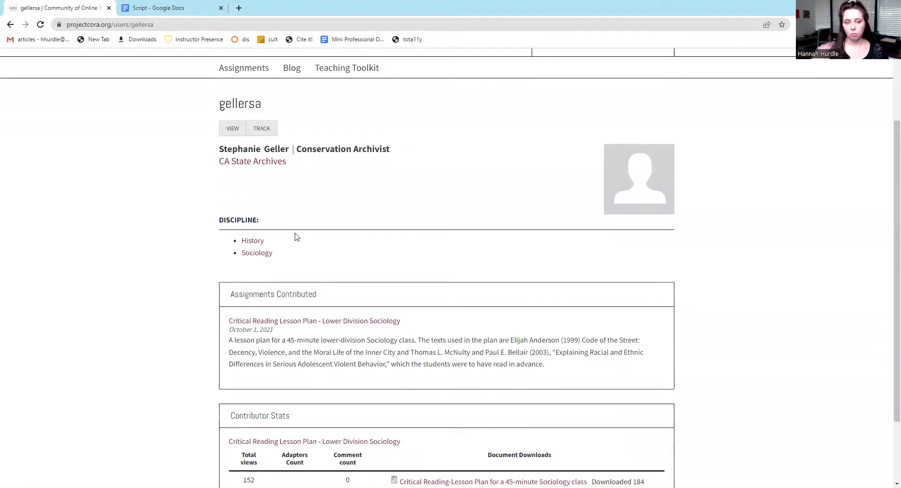
pyautogui.moveTo(330, 257)
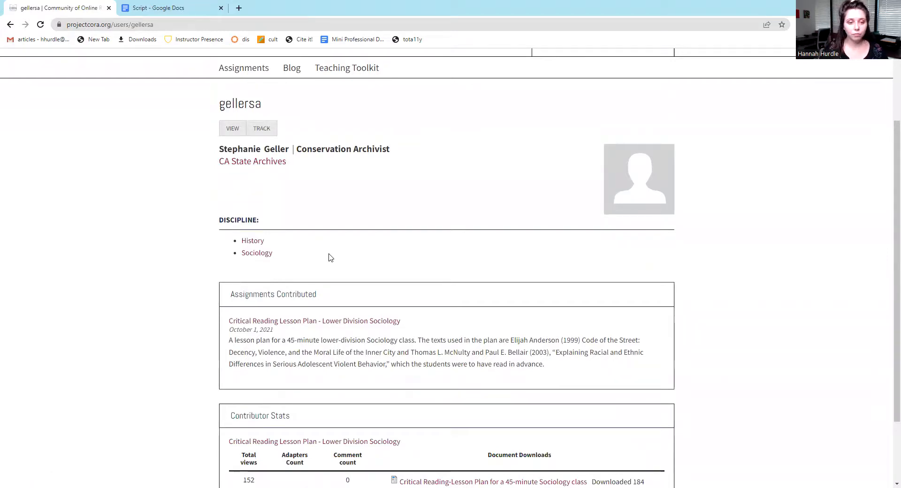
pyautogui.scroll(-3)
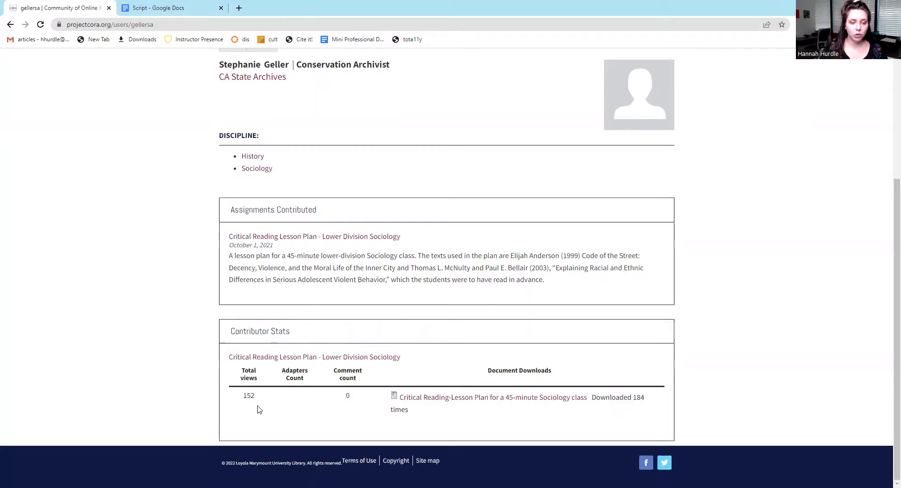
pyautogui.moveTo(368, 408)
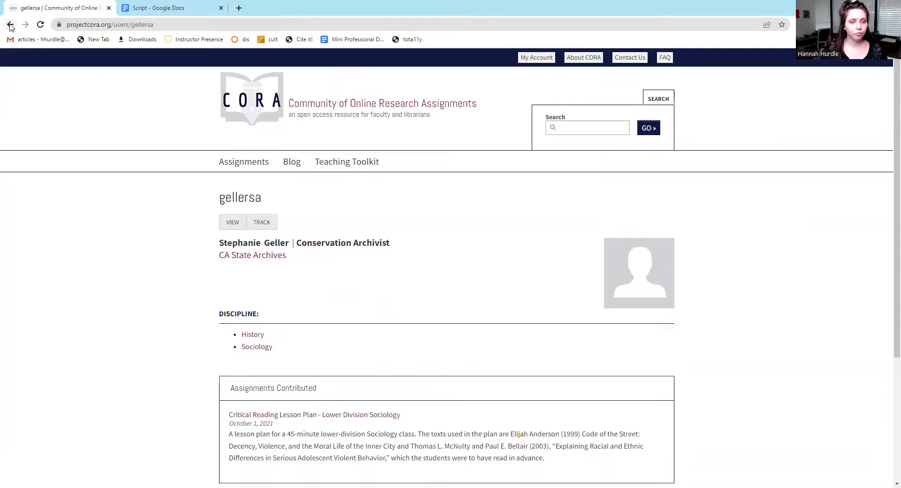
# - Return to the Critical Reading Lesson Plan page and scroll through its attachment and learning outcomes
pyautogui.click(315, 415)
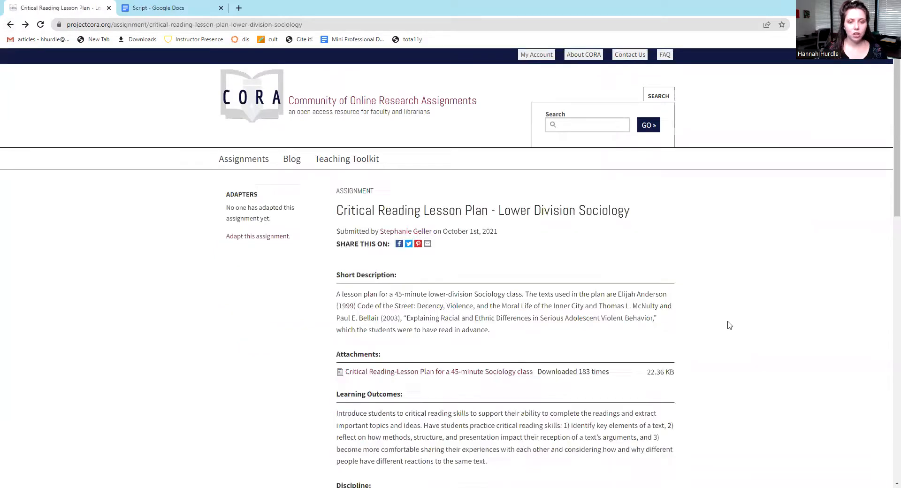
pyautogui.scroll(-3)
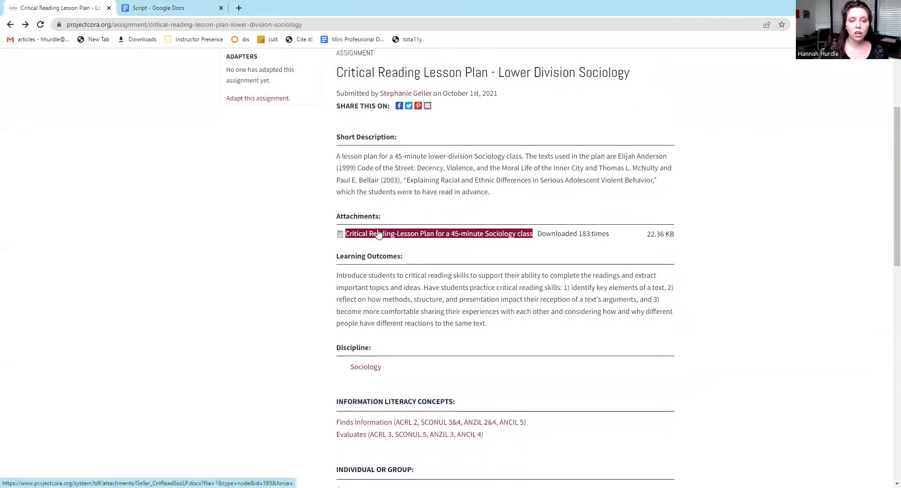
pyautogui.moveTo(403, 234)
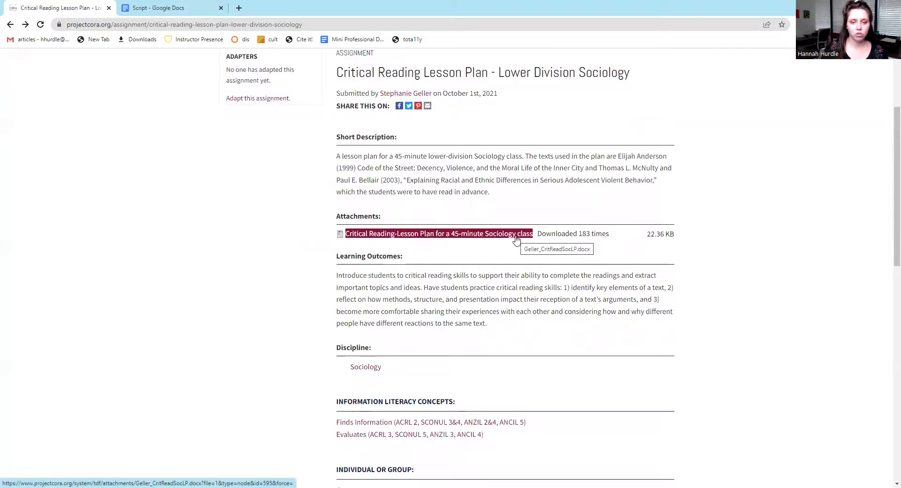
pyautogui.scroll(-3)
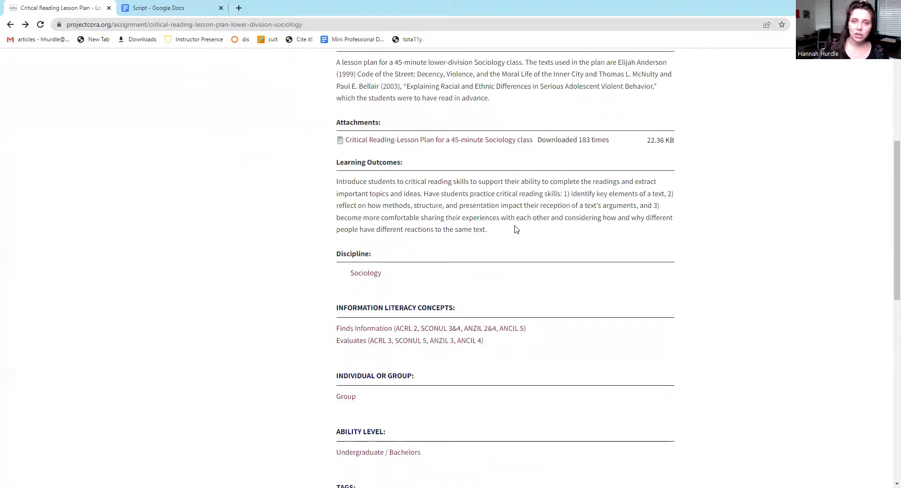
pyautogui.moveTo(324, 258)
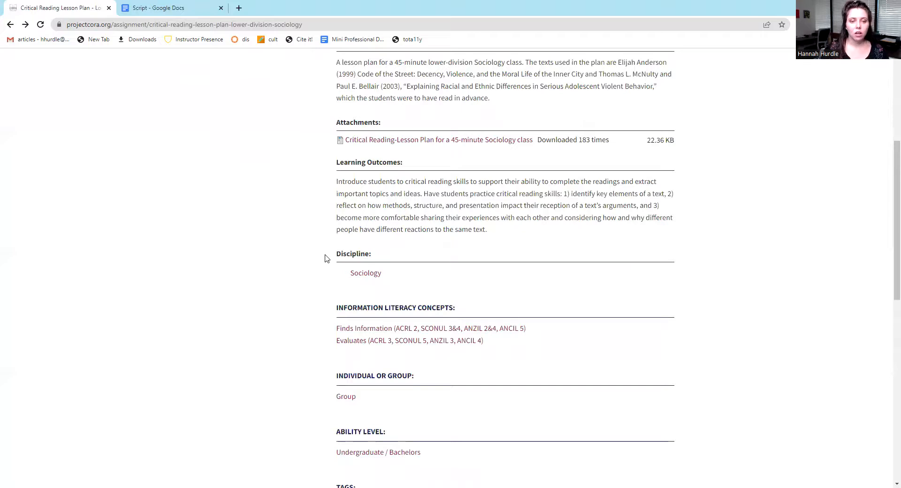
pyautogui.scroll(-3)
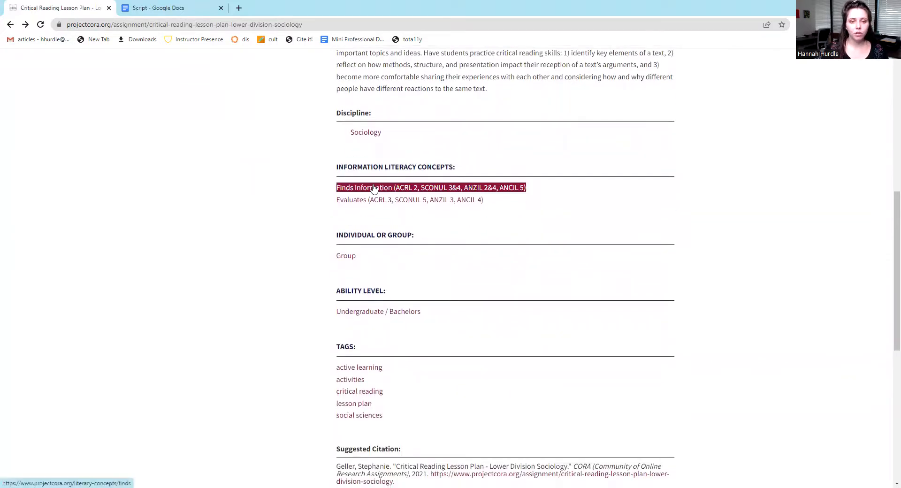
pyautogui.moveTo(562, 190)
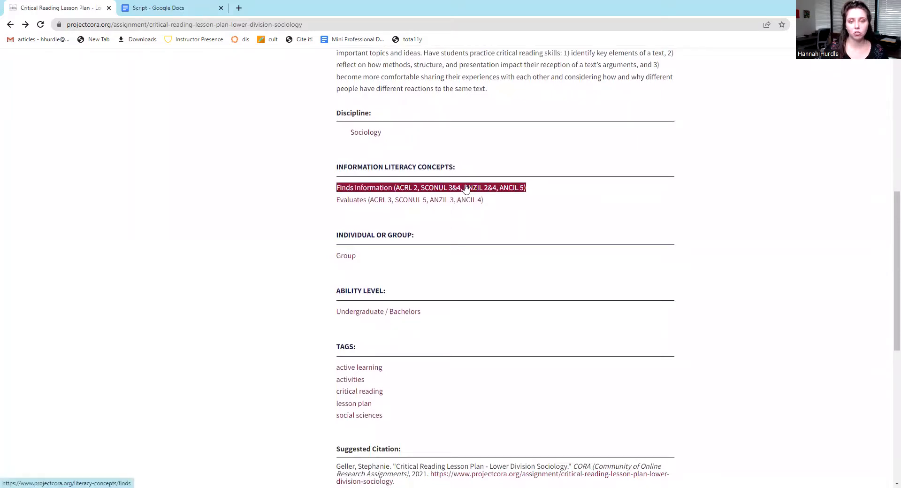
pyautogui.scroll(-3)
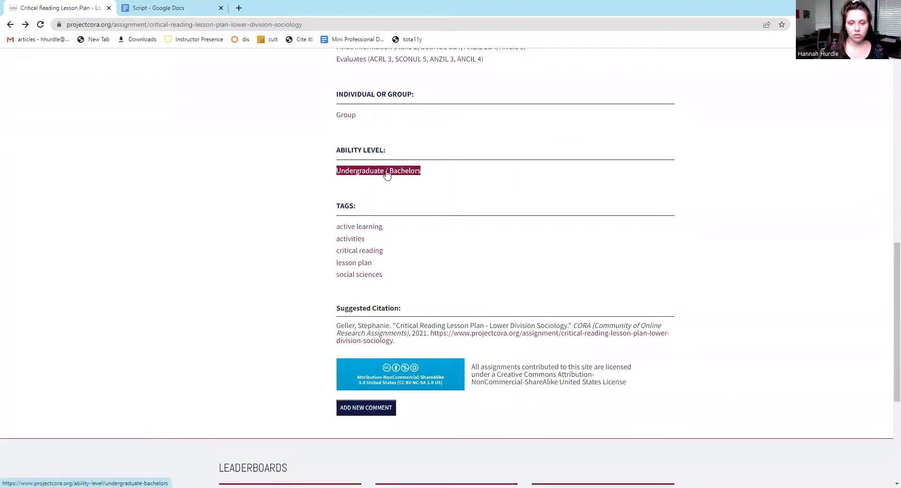
pyautogui.scroll(-3)
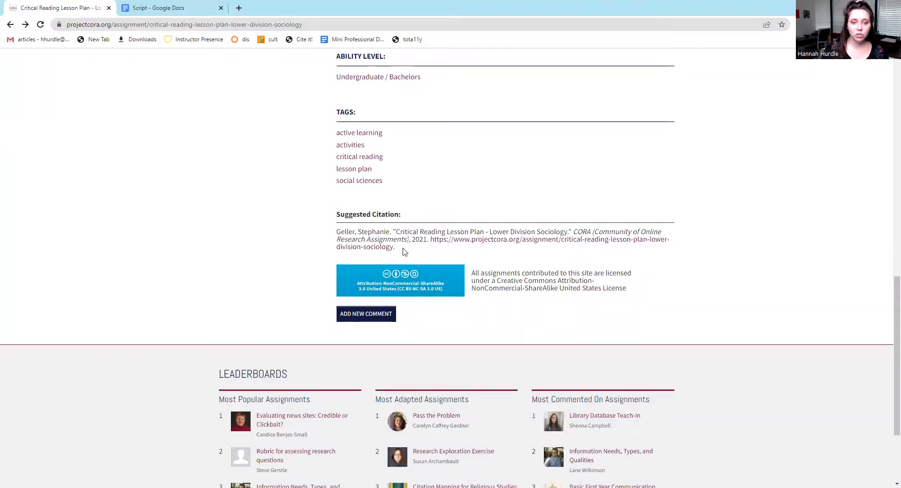
pyautogui.moveTo(426, 292)
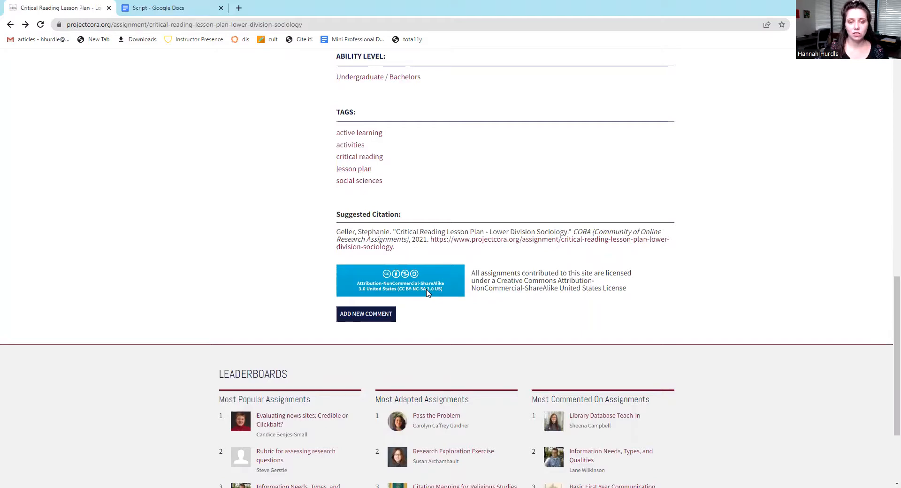
pyautogui.moveTo(679, 331)
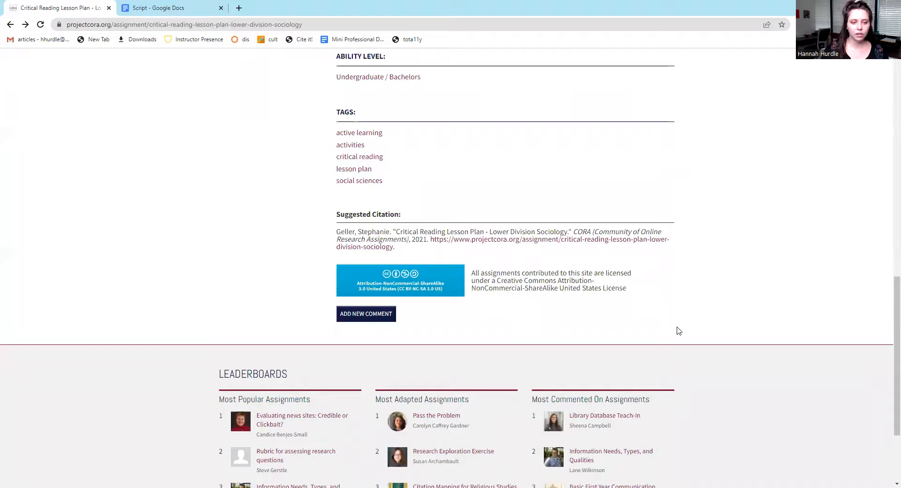
pyautogui.scroll(3)
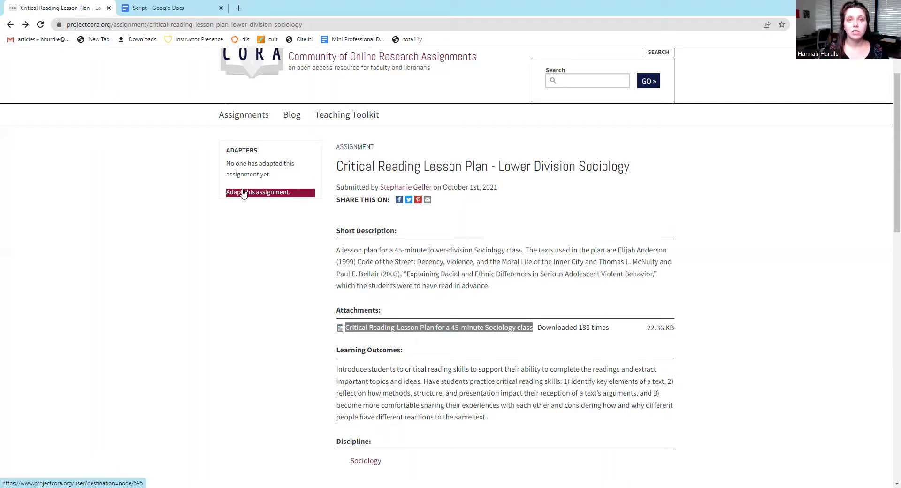
pyautogui.click(257, 192)
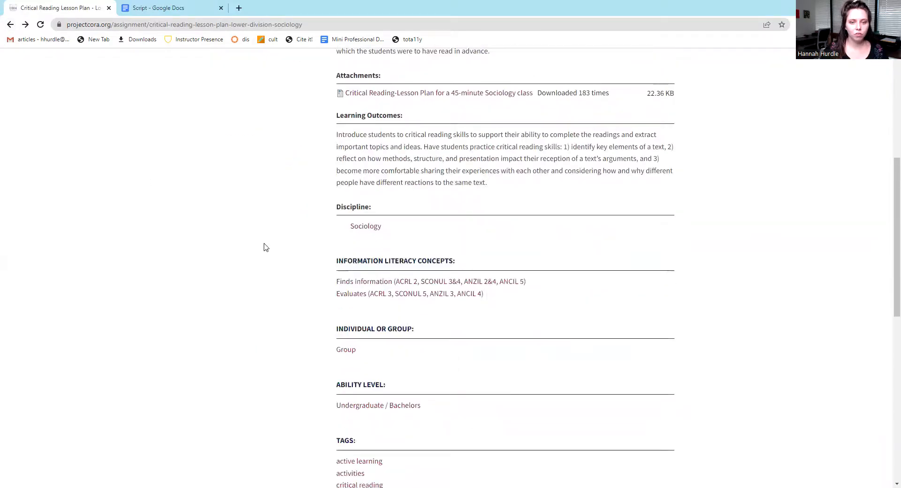
pyautogui.scroll(-3)
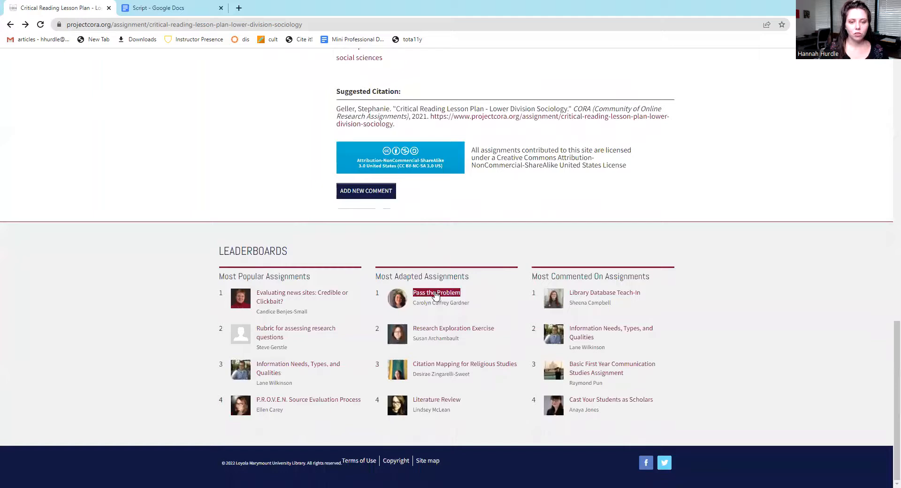
# - Open Pass the Problem from Most Adapted Assignments and read the adapters' notes
pyautogui.click(437, 293)
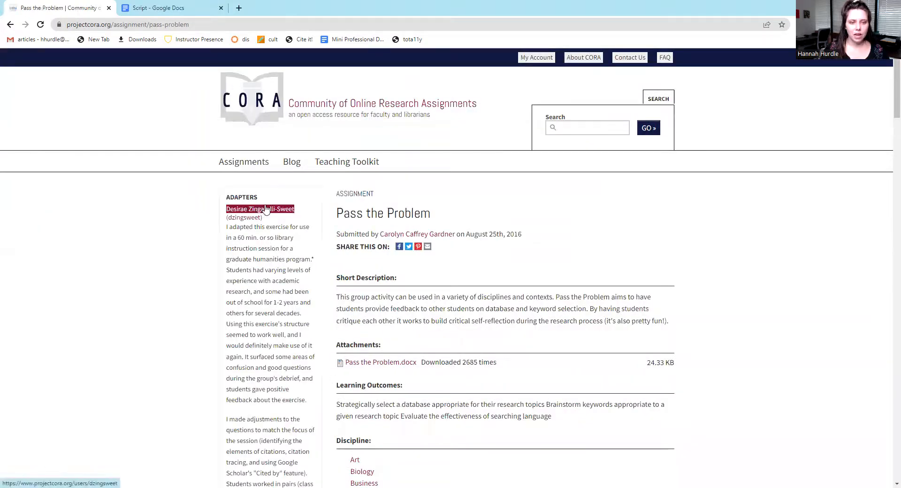
pyautogui.scroll(-3)
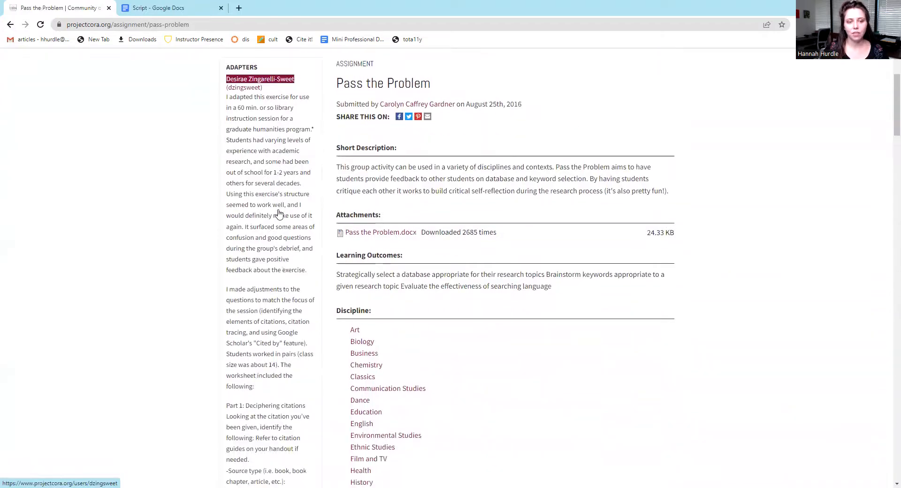
pyautogui.scroll(-3)
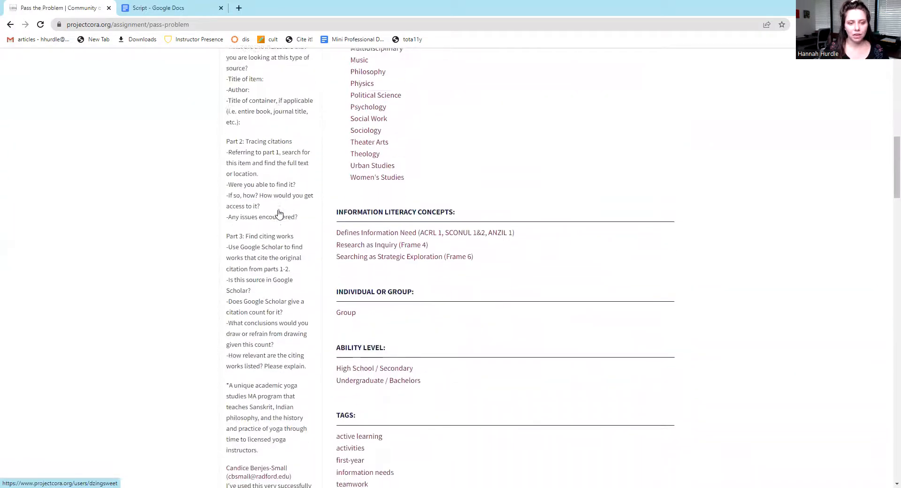
pyautogui.scroll(-3)
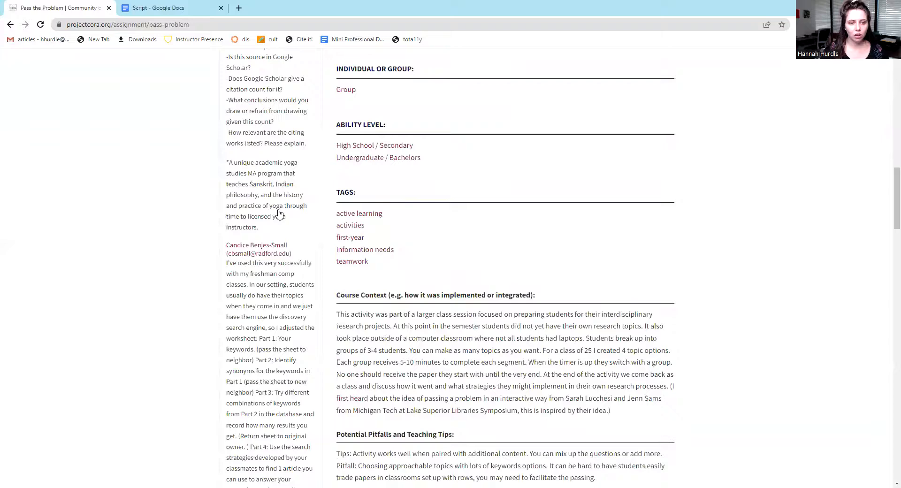
pyautogui.scroll(-3)
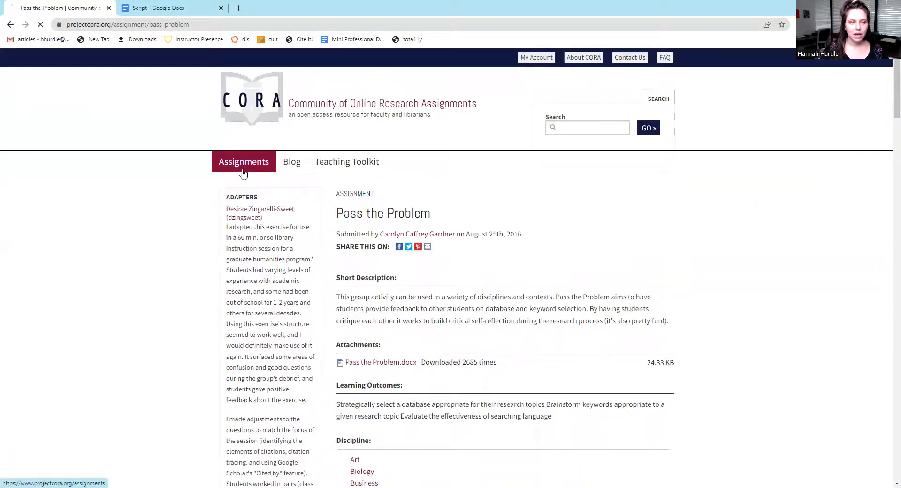
# - Filter the Assignments listing to the Business discipline and browse the results
pyautogui.click(243, 161)
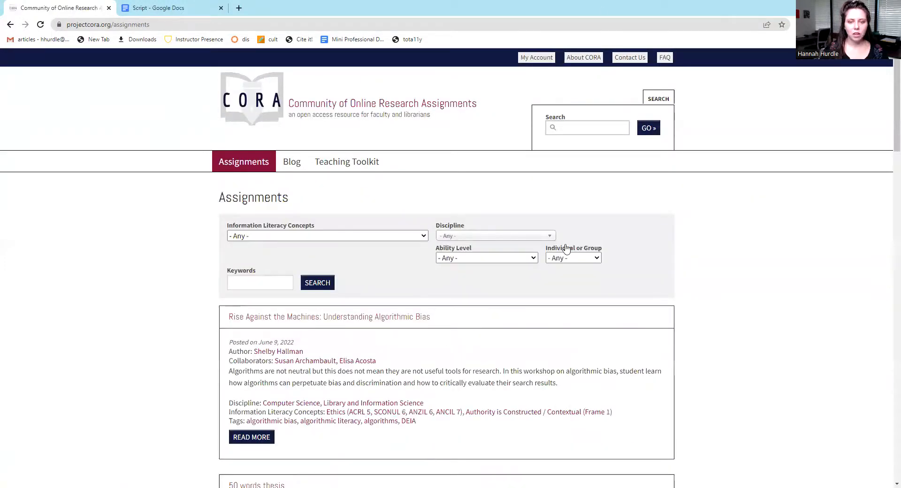
pyautogui.click(495, 236)
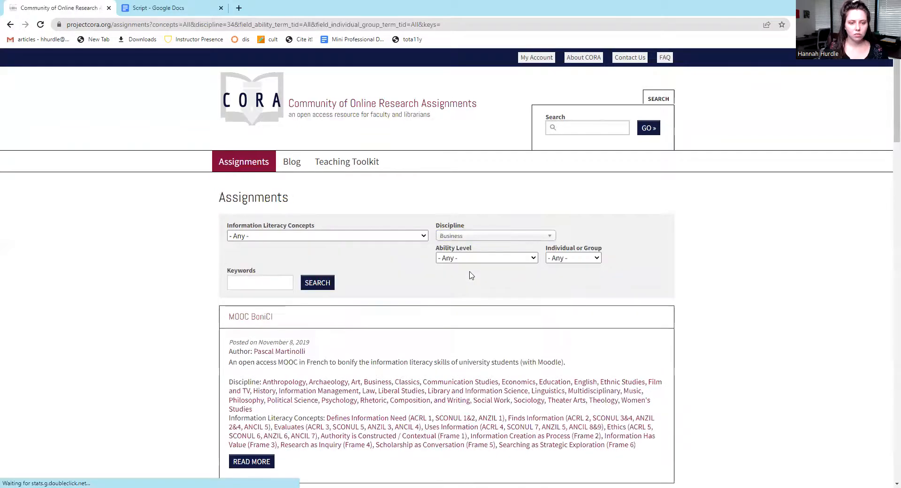
pyautogui.scroll(-3)
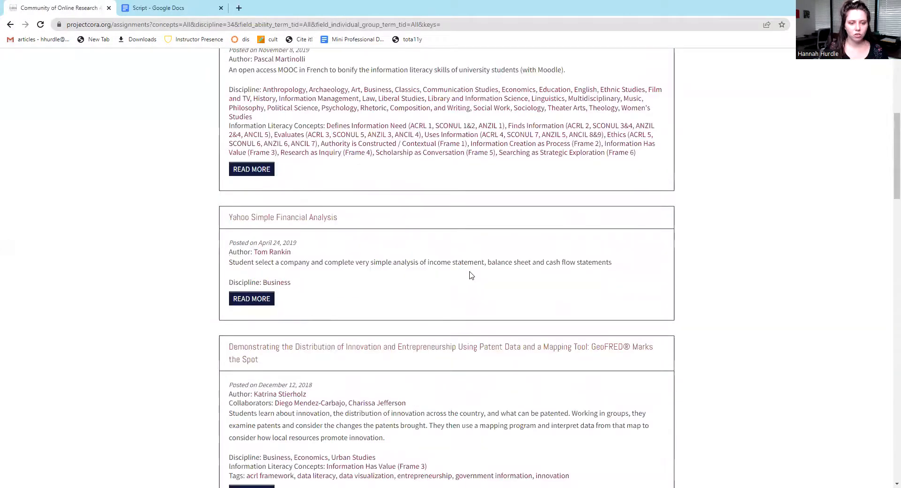
pyautogui.scroll(-3)
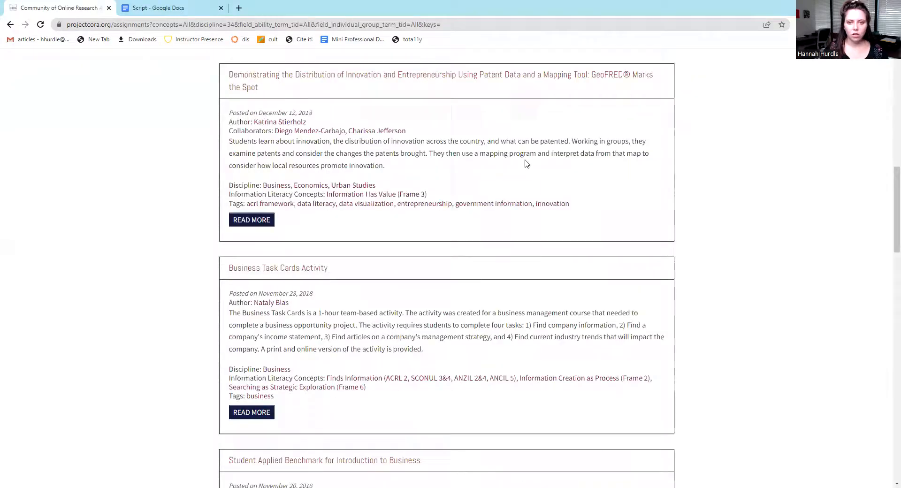
pyautogui.click(495, 236)
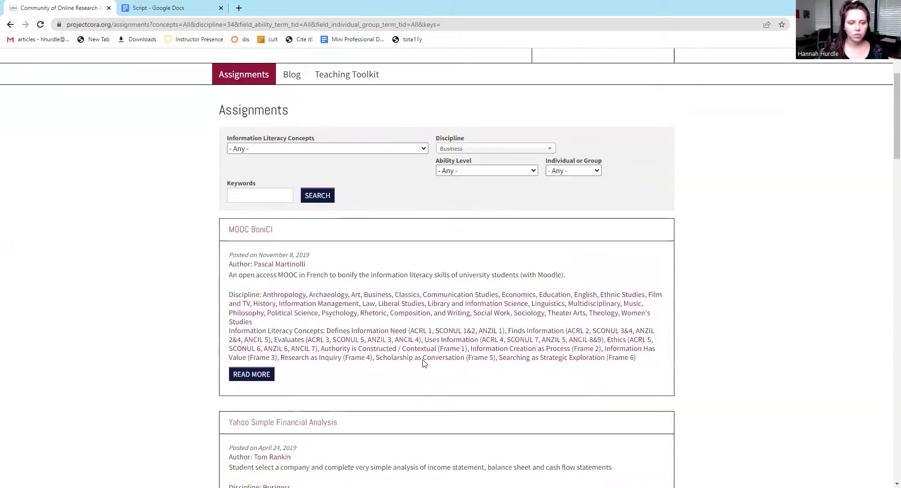
pyautogui.scroll(-3)
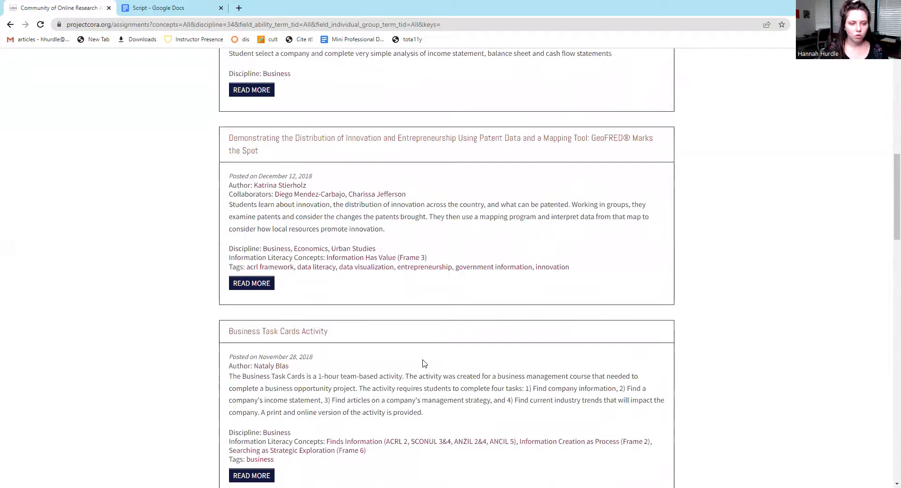
pyautogui.scroll(-3)
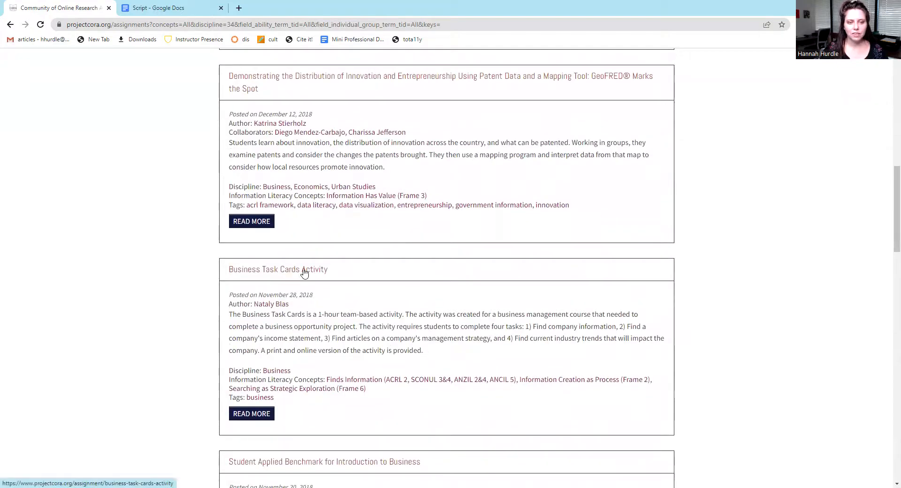
# - Open Business Task Cards Activity, then its author's profile down to Assignments Contributed
pyautogui.click(278, 269)
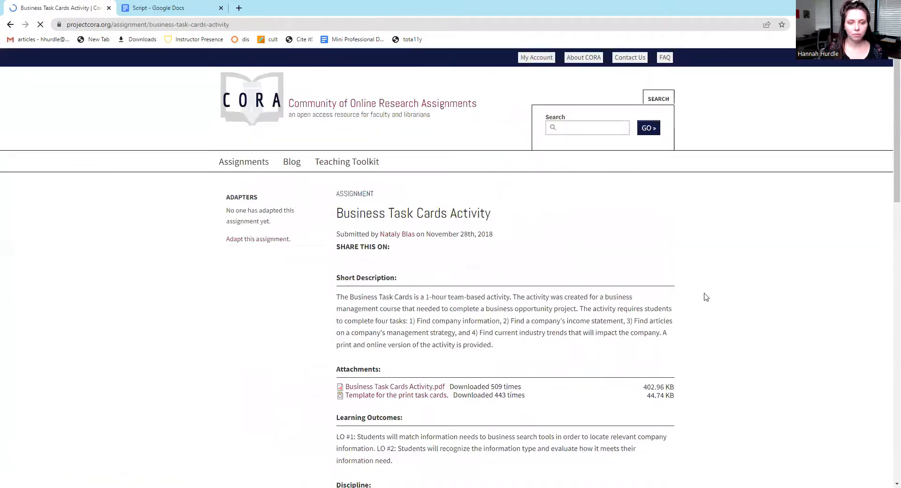
pyautogui.scroll(-3)
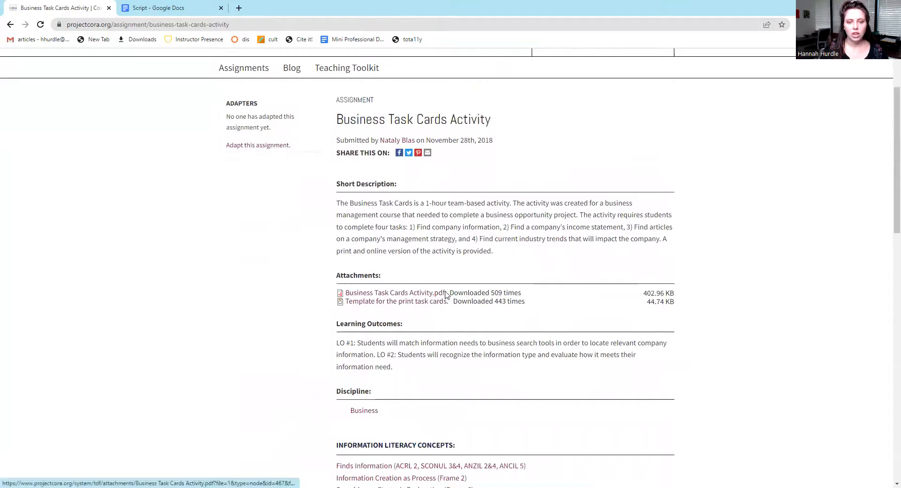
pyautogui.doubleClick(394, 293)
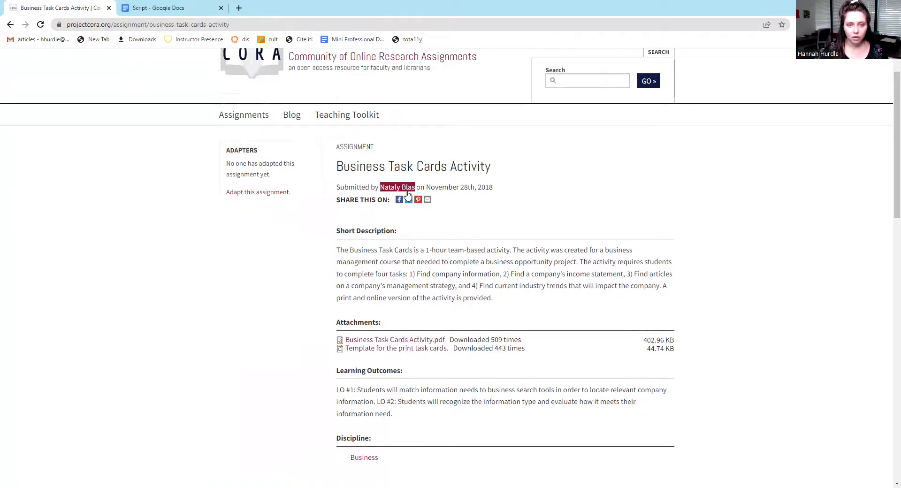
pyautogui.click(397, 187)
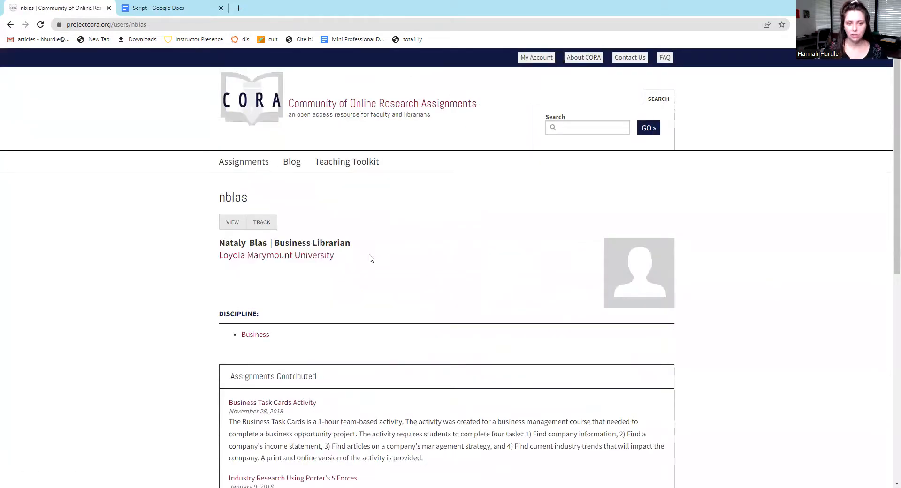
pyautogui.moveTo(477, 259)
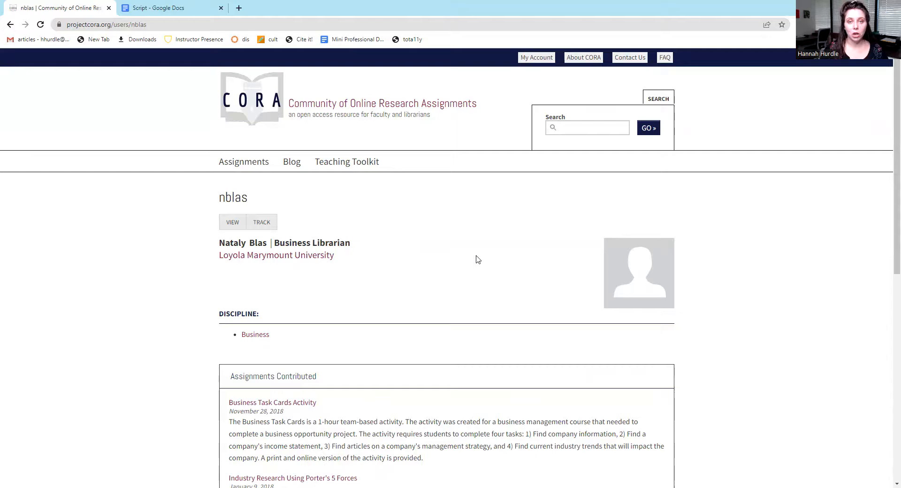
pyautogui.scroll(-3)
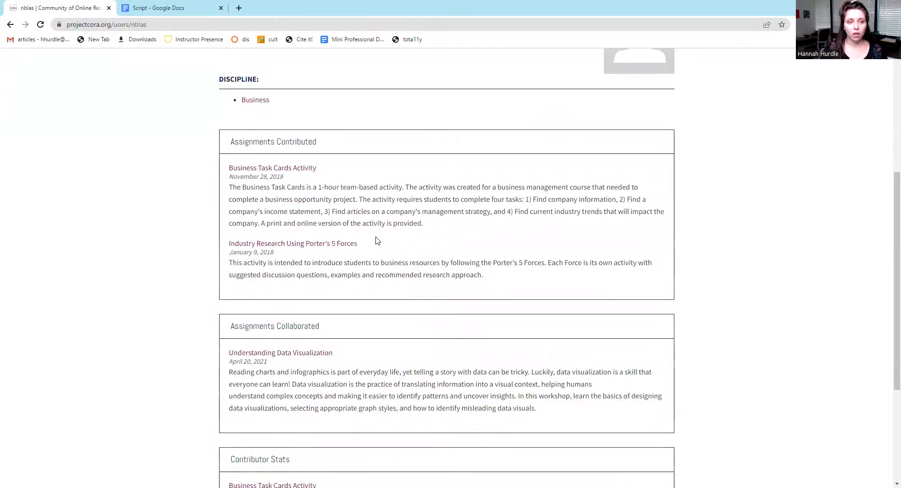
pyautogui.click(273, 168)
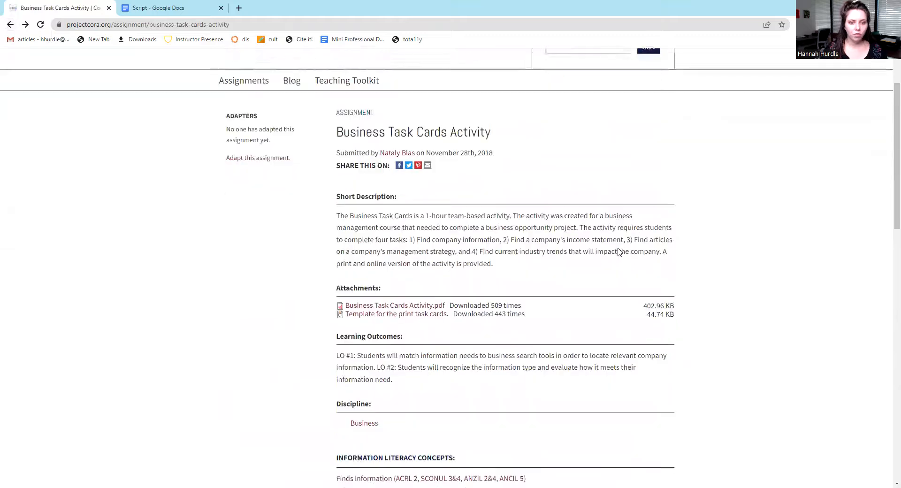
pyautogui.scroll(-3)
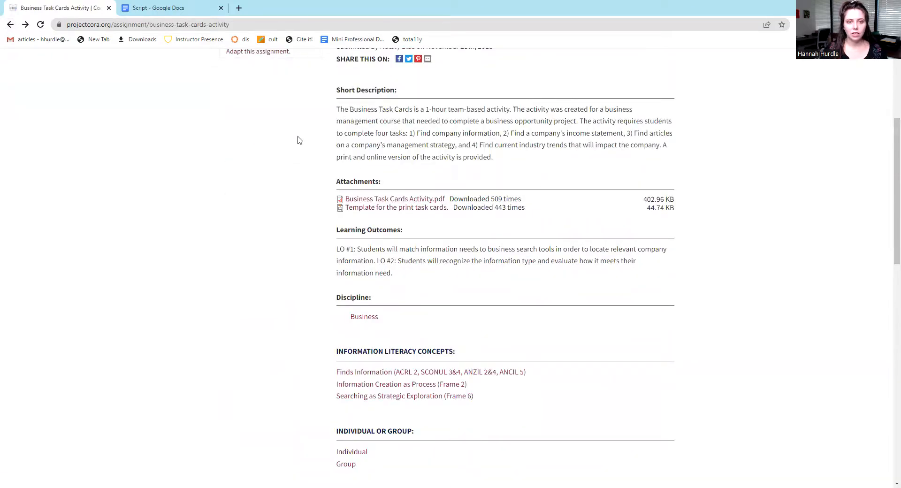
pyautogui.scroll(-3)
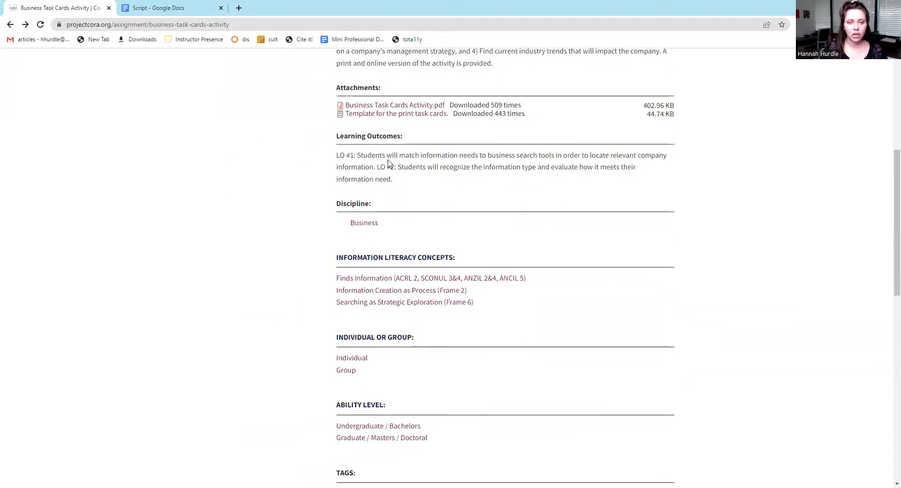
pyautogui.scroll(-3)
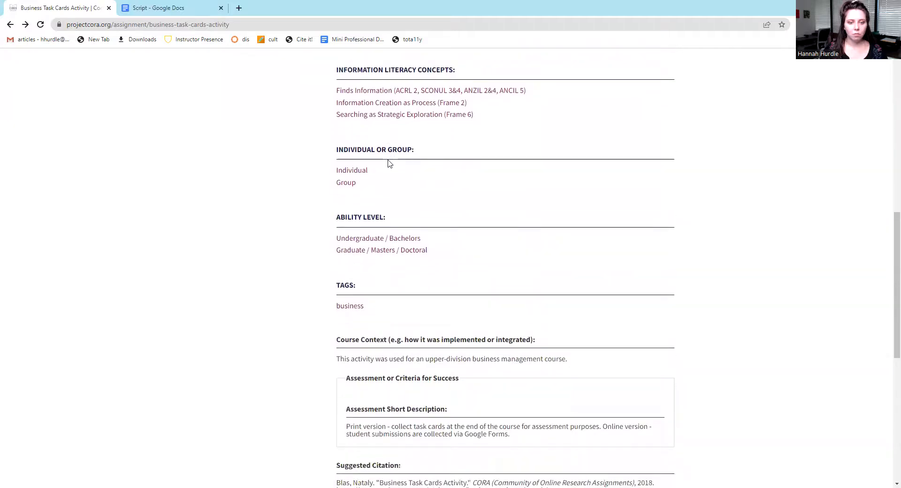
pyautogui.moveTo(336, 246); pyautogui.dragTo(584, 332)
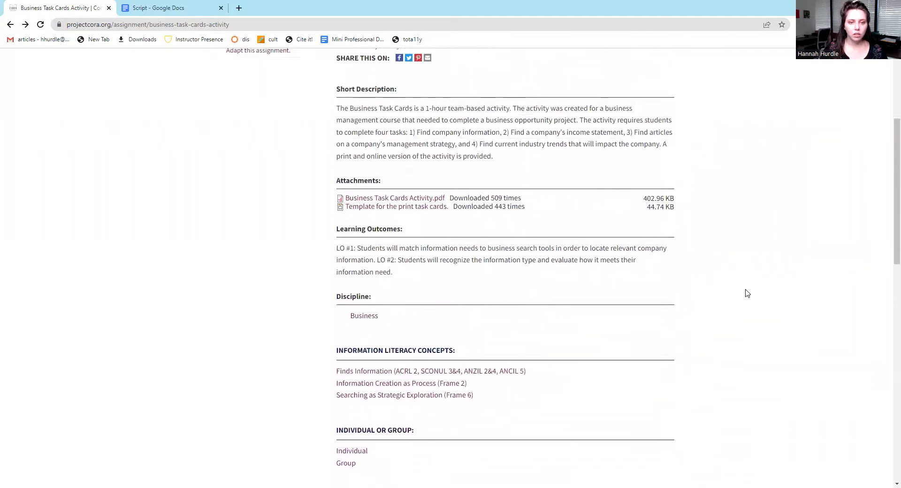
pyautogui.click(395, 198)
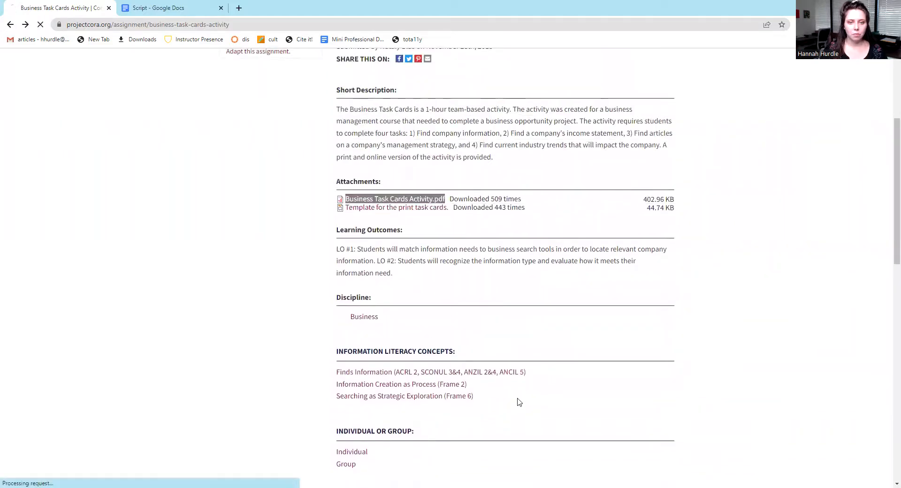
pyautogui.click(395, 199)
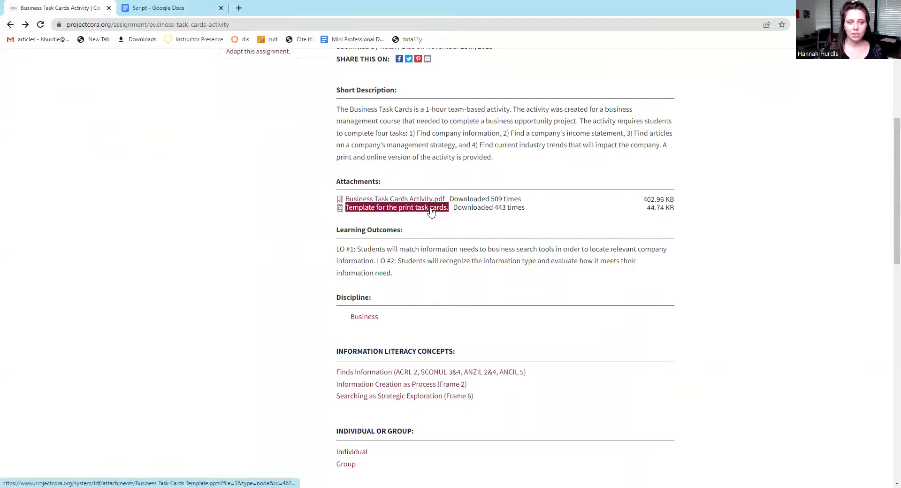
pyautogui.click(100, 474)
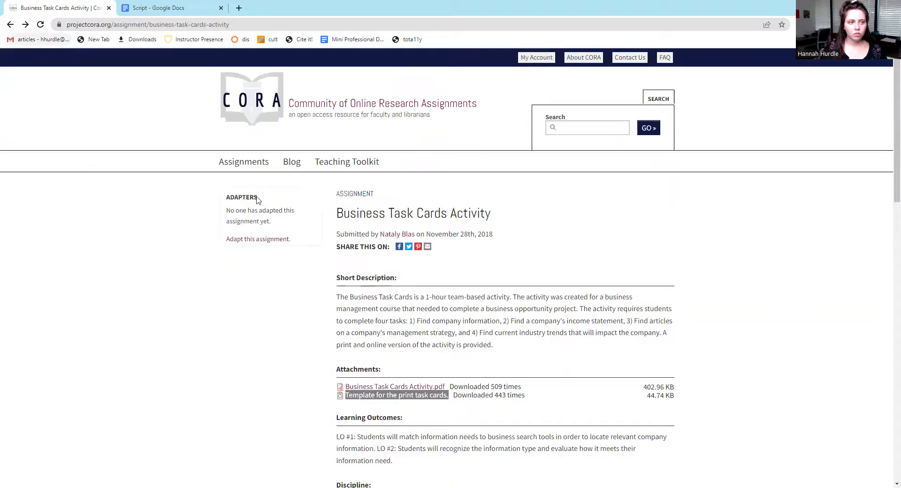
# - Filter the Assignments listing to the Social Work discipline
pyautogui.click(243, 162)
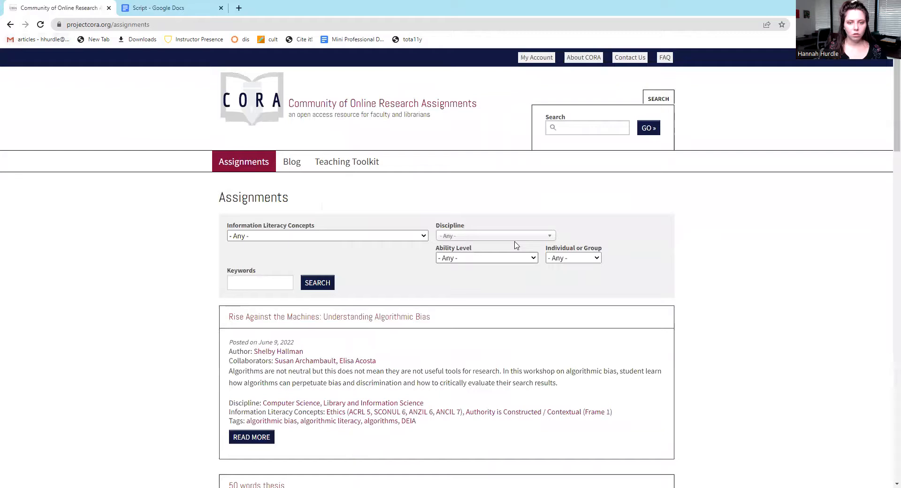
pyautogui.click(494, 236)
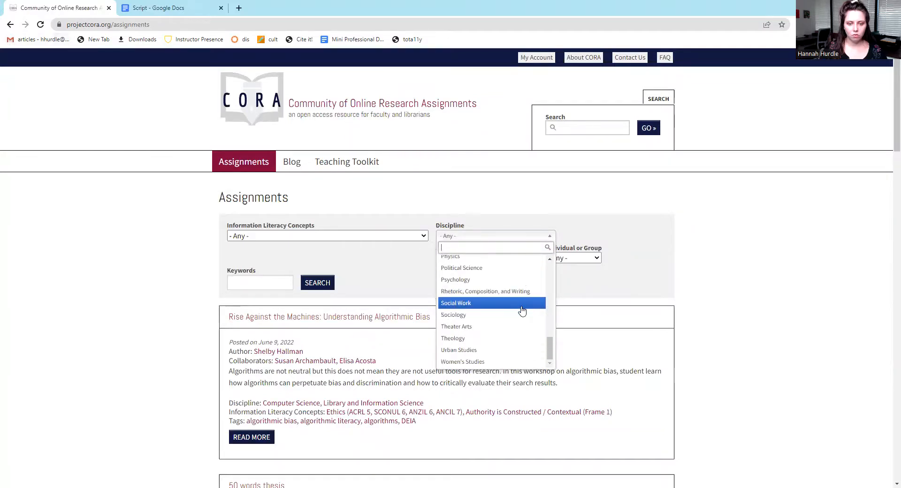
pyautogui.click(456, 304)
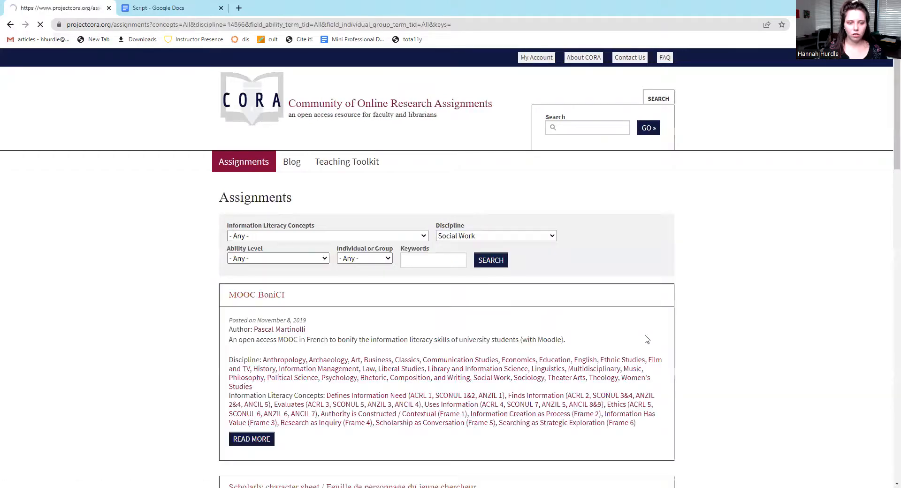
# - Scroll through the Social Work results down to Pass the Problem
pyautogui.scroll(-3)
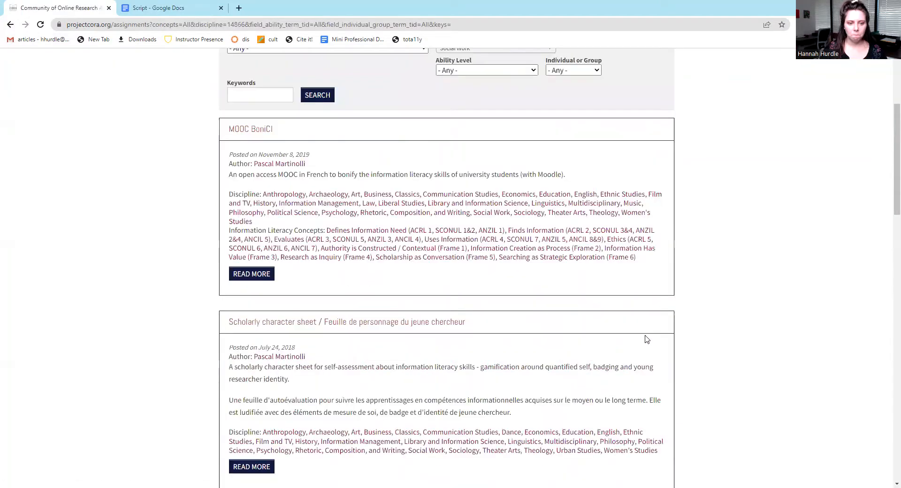
pyautogui.scroll(-3)
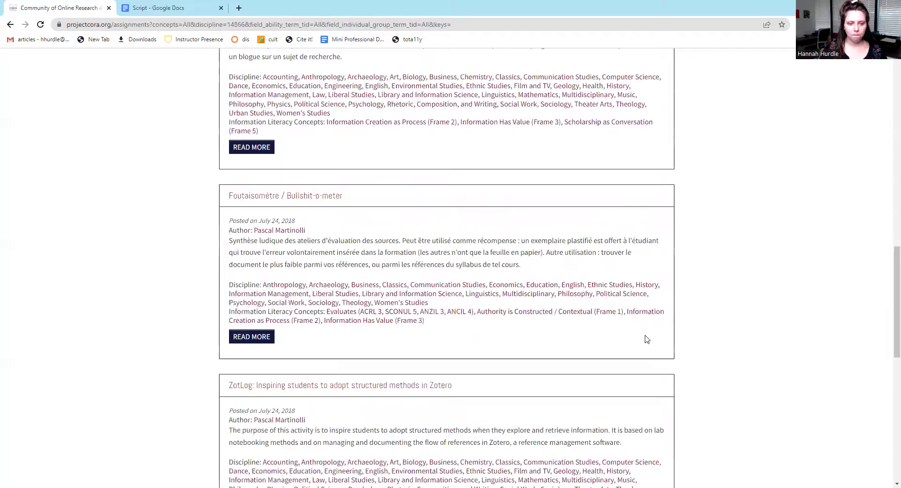
pyautogui.scroll(-3)
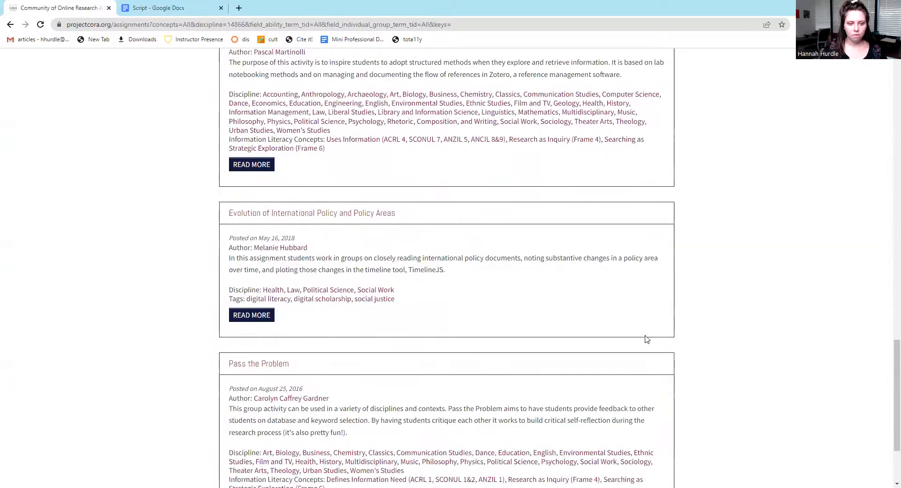
pyautogui.scroll(-3)
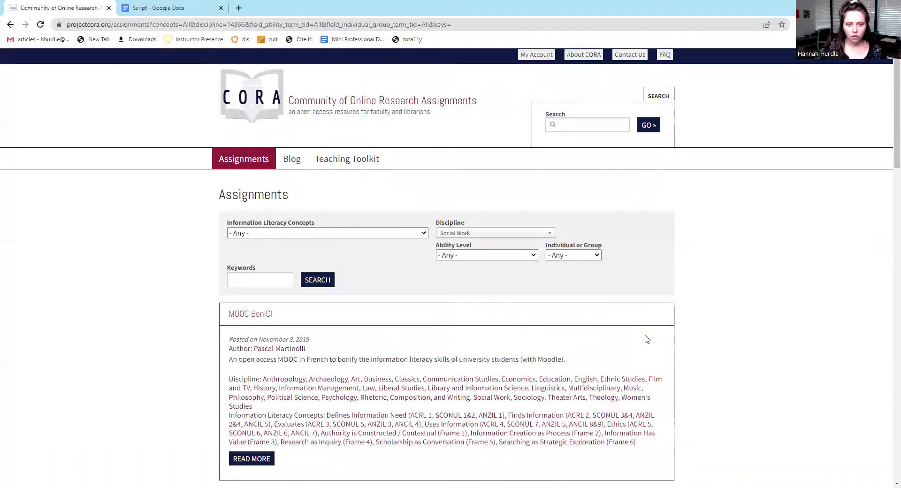
pyautogui.scroll(-3)
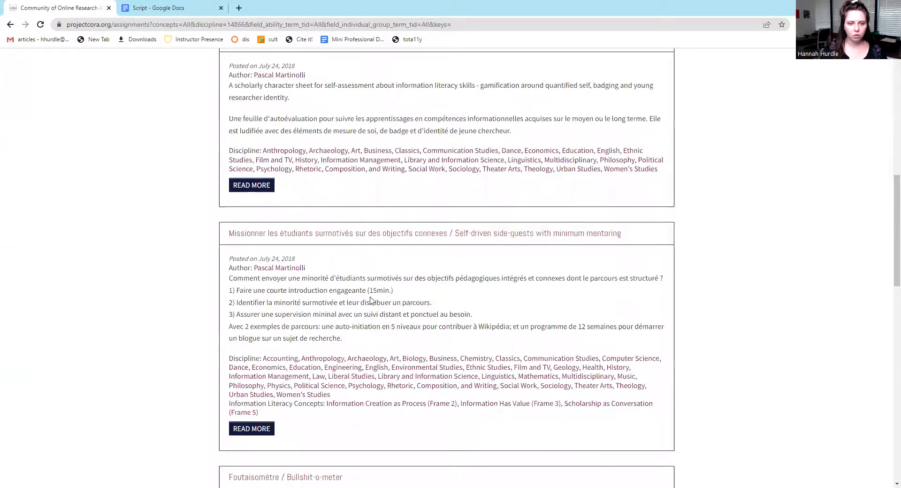
pyautogui.scroll(-3)
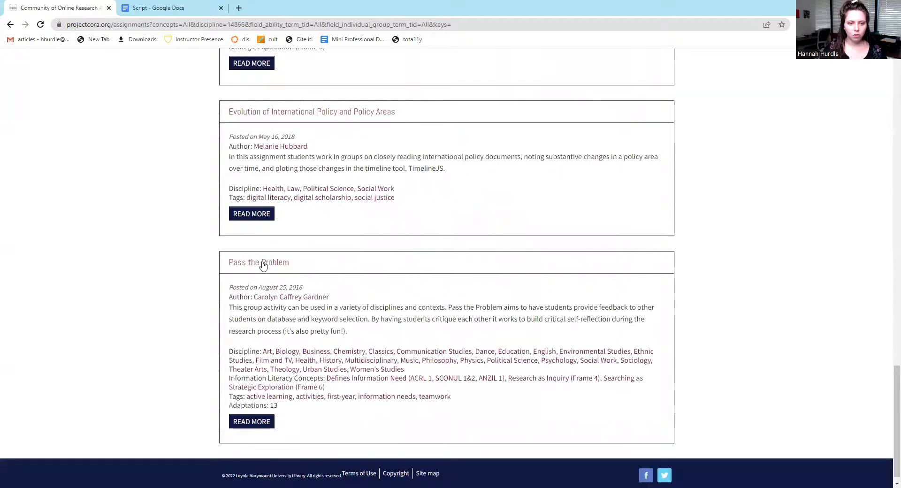
# - Open Pass the Problem and download its Pass the Problem.docx attachment
pyautogui.click(259, 262)
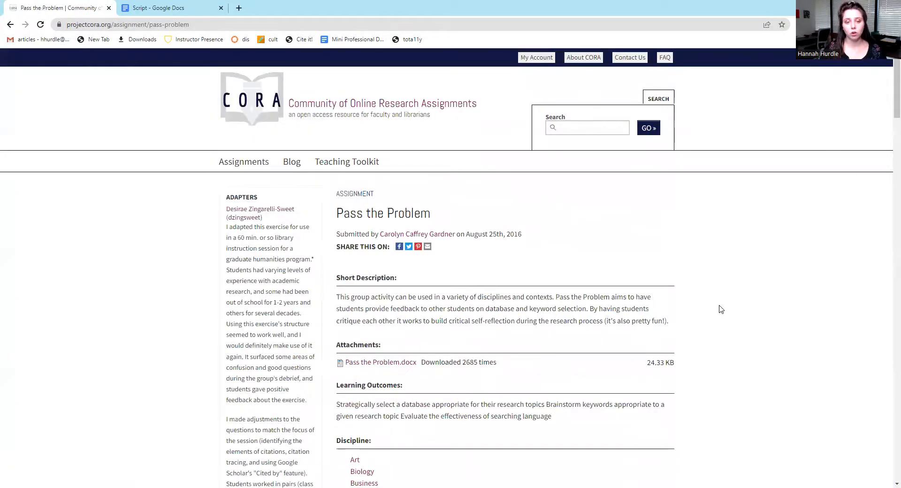
pyautogui.scroll(-3)
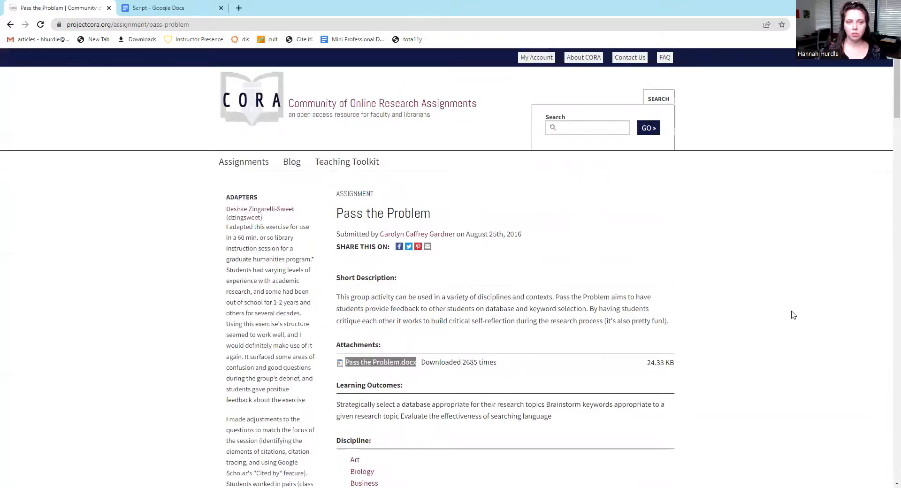
pyautogui.click(417, 234)
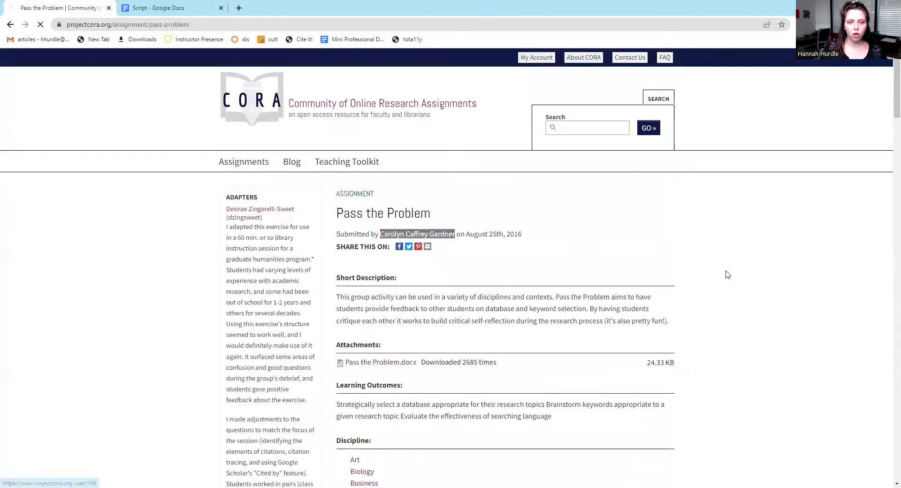
# - View the submitting author's profile and scroll through its assignments and stats
pyautogui.click(417, 234)
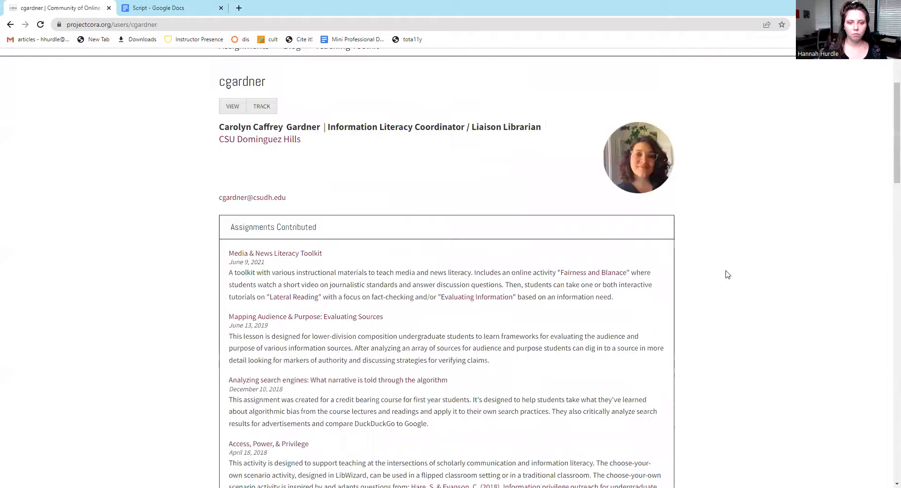
pyautogui.scroll(-3)
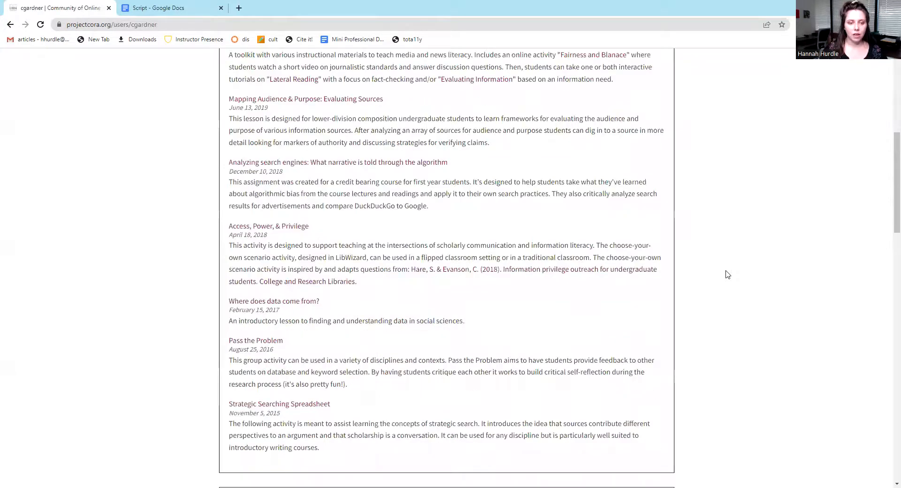
pyautogui.scroll(-3)
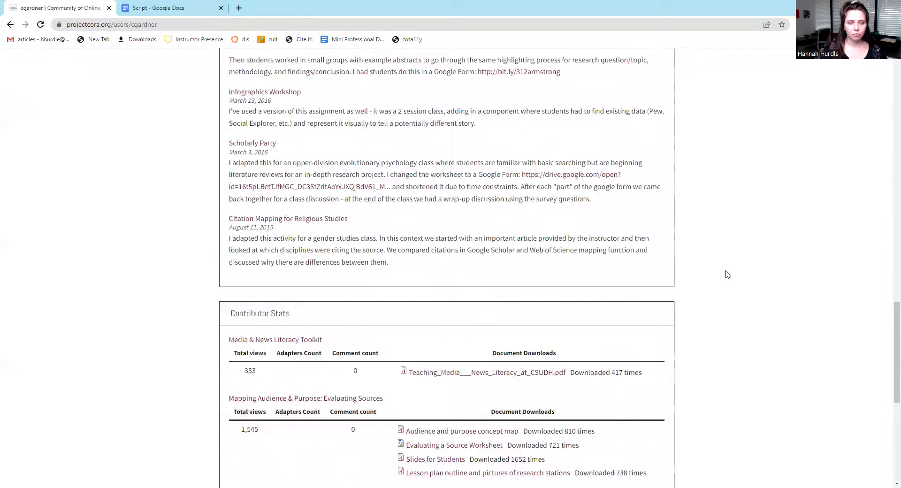
pyautogui.scroll(3)
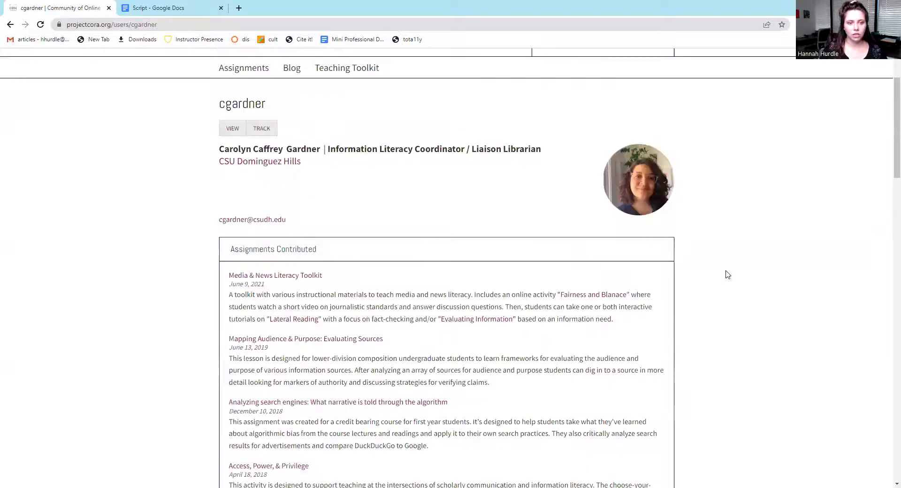
pyautogui.scroll(-3)
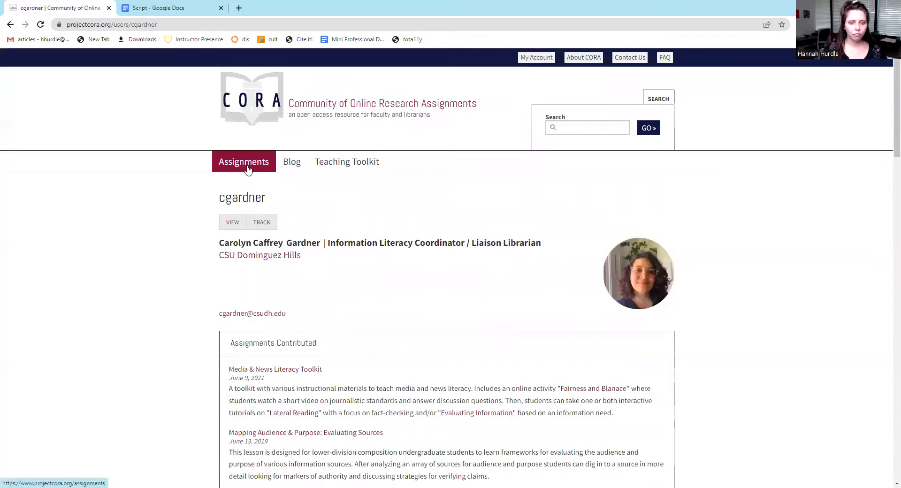
# - Return to Assignments, then open the Teaching Toolkit resources listing
pyautogui.click(244, 161)
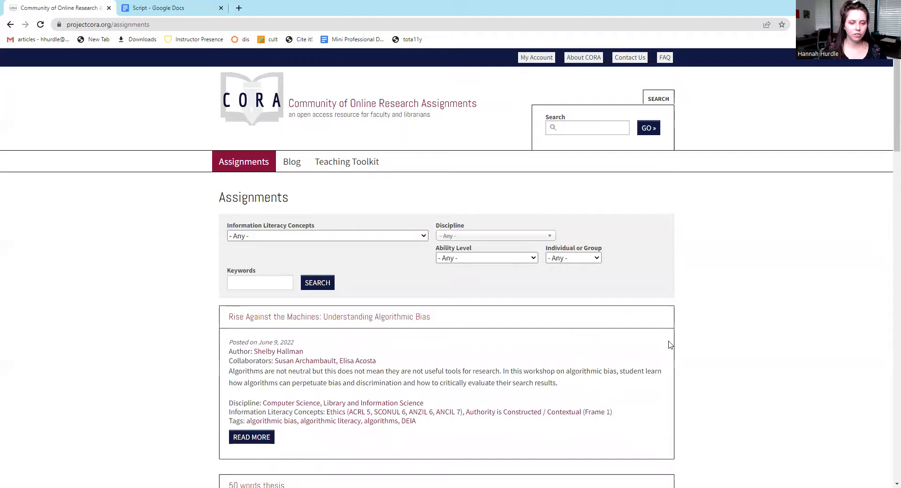
pyautogui.moveTo(291, 162)
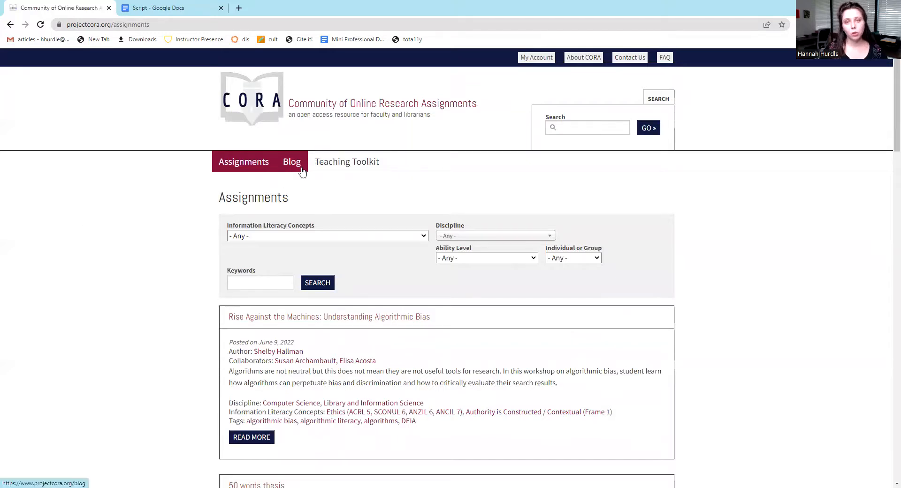
pyautogui.moveTo(337, 146)
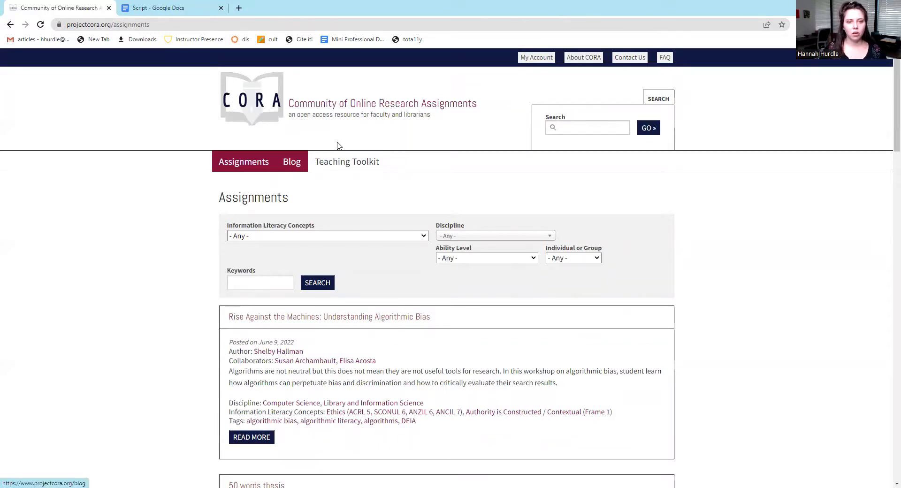
pyautogui.click(346, 161)
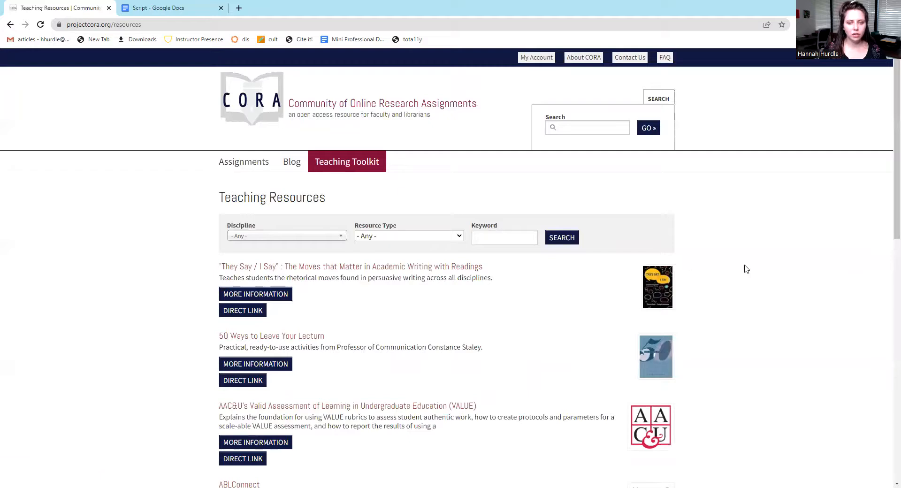
# - Look over the Teaching Toolkit's Discipline and Resource Type filter choices without filtering
pyautogui.click(285, 235)
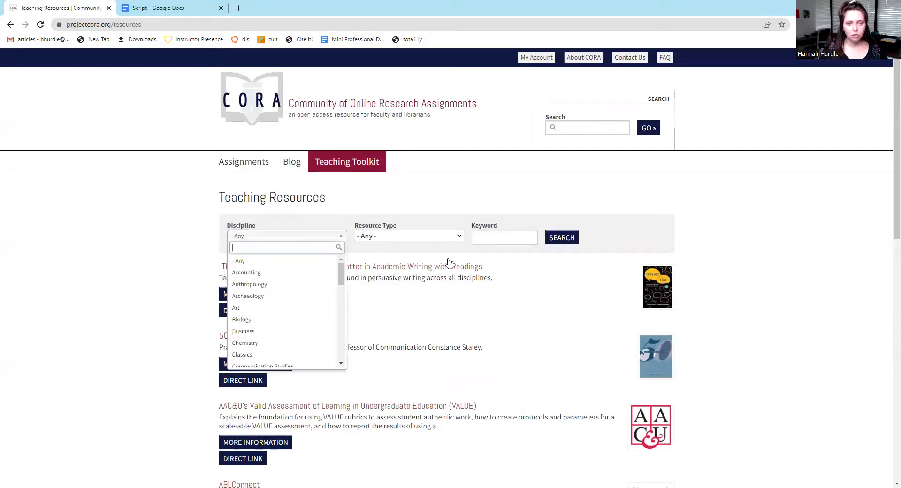
pyautogui.click(408, 236)
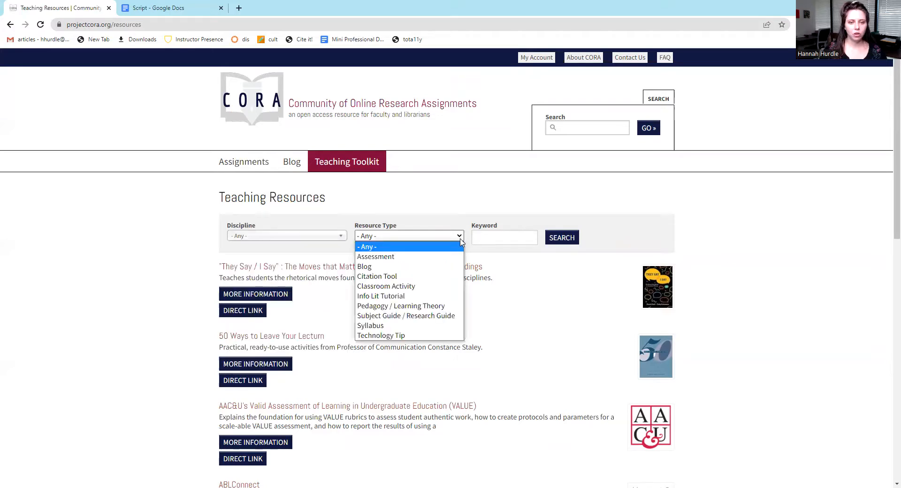
pyautogui.moveTo(375, 256)
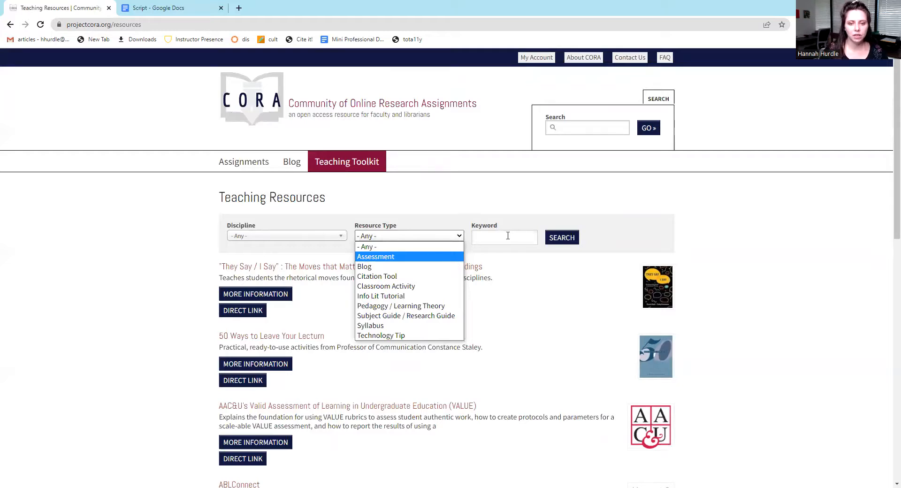
pyautogui.click(168, 280)
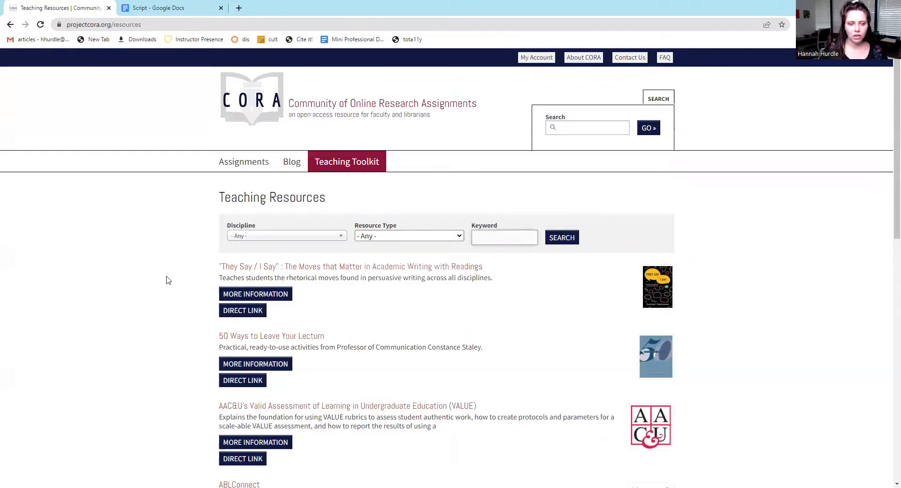
# - Browse the Teaching Resources through page 2, then return to the Assignments listing
pyautogui.scroll(-3)
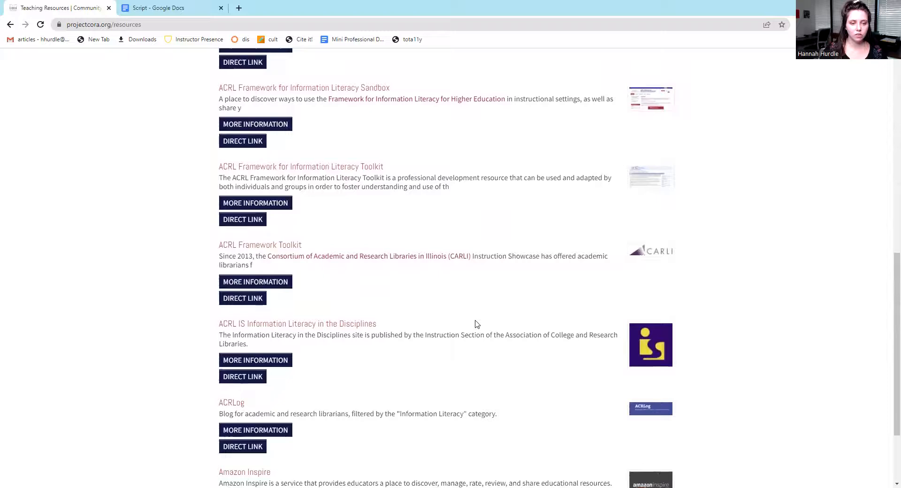
pyautogui.scroll(-3)
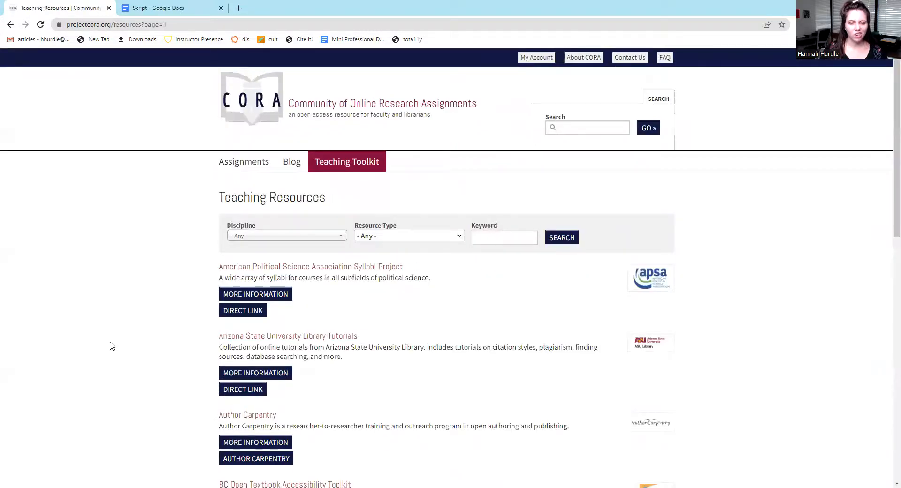
pyautogui.scroll(-3)
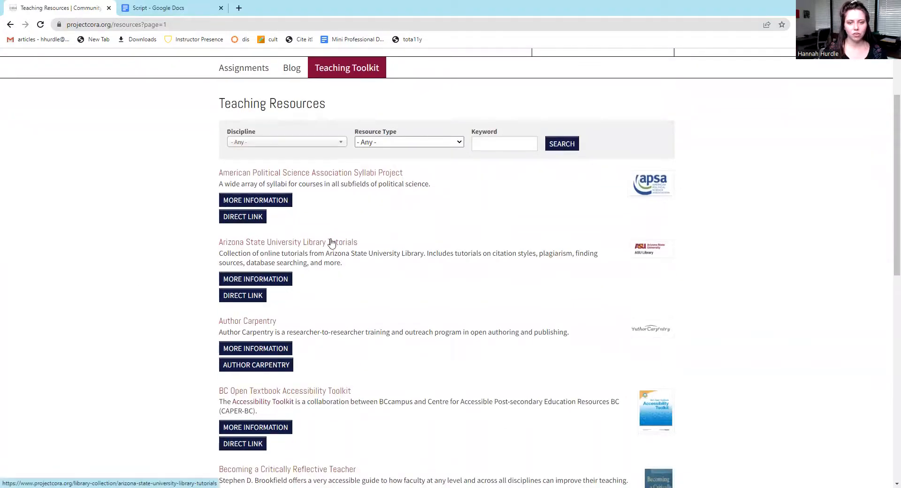
pyautogui.scroll(-3)
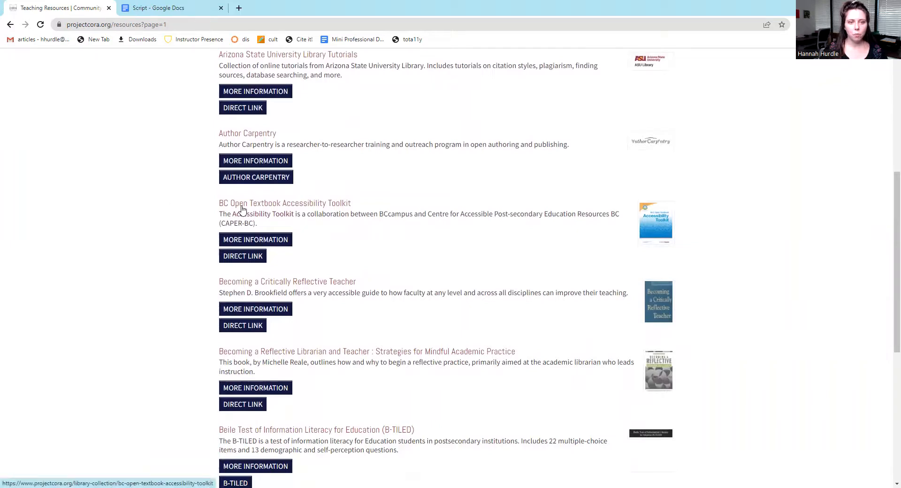
pyautogui.scroll(-3)
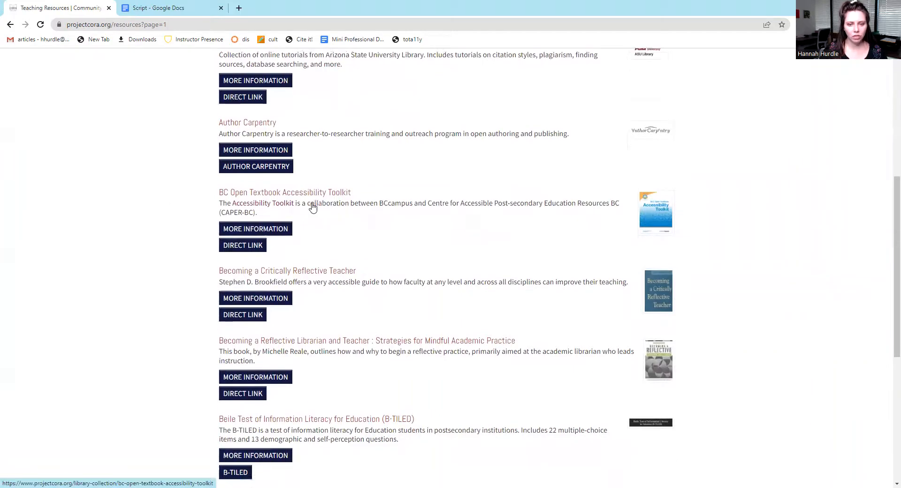
pyautogui.scroll(-3)
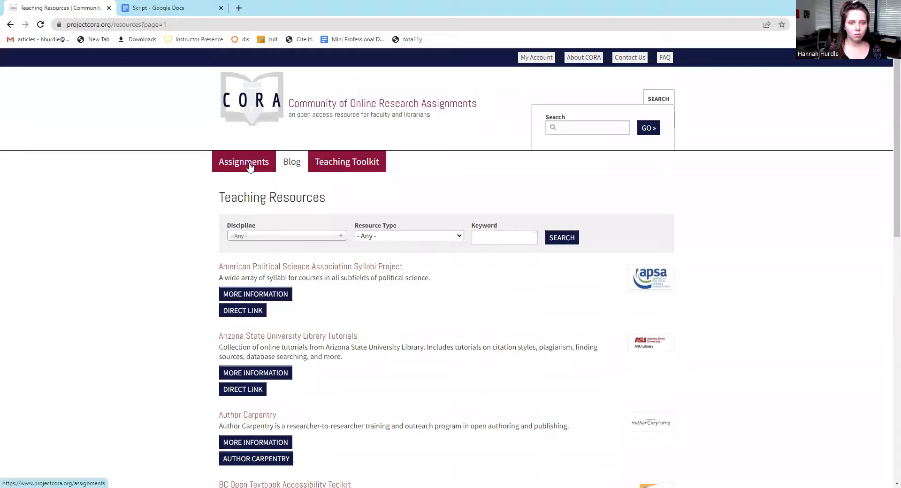
pyautogui.click(244, 161)
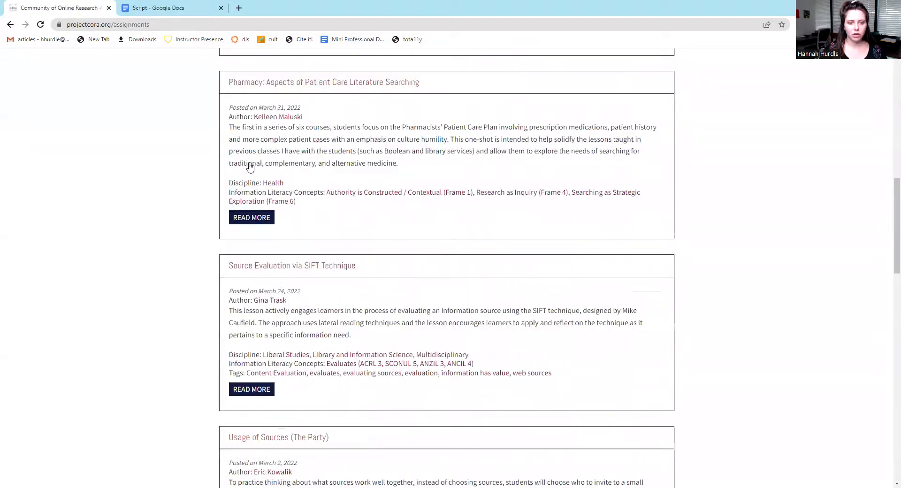
# - Open Library Database Teach-In from Most Commented On Assignments in the home-page leaderboards
pyautogui.scroll(-3)
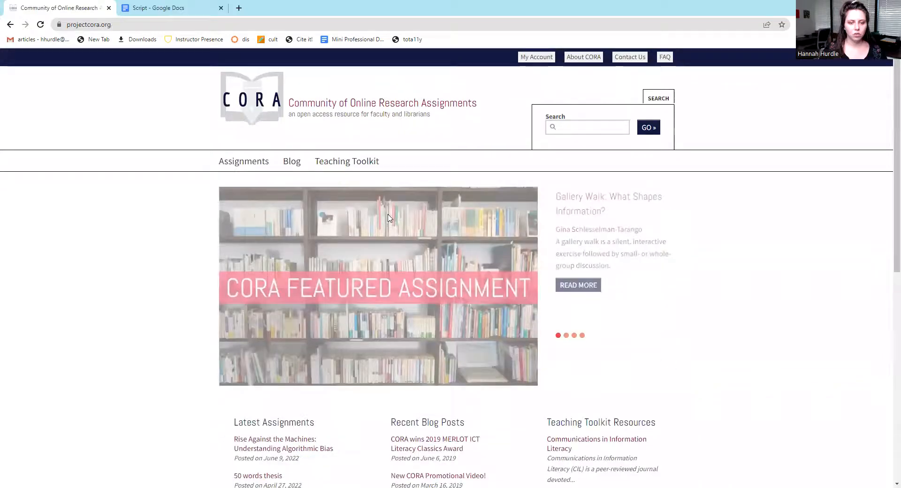
pyautogui.scroll(-3)
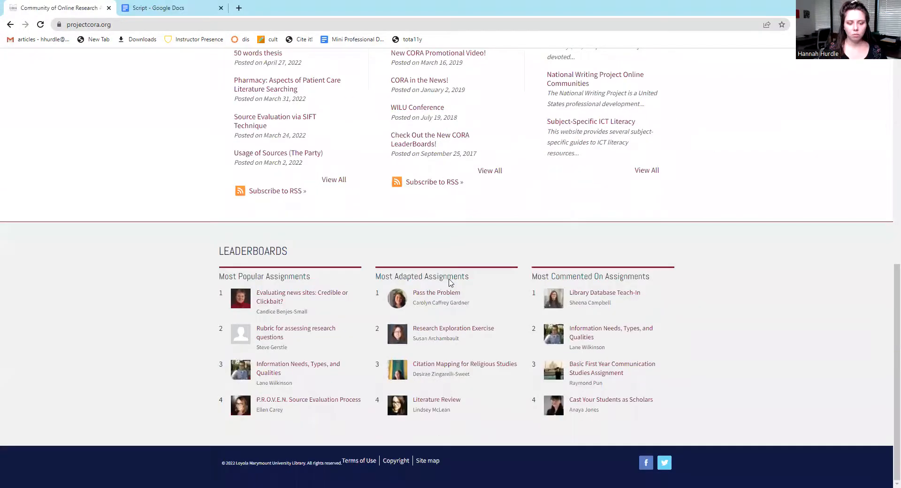
pyautogui.moveTo(641, 290)
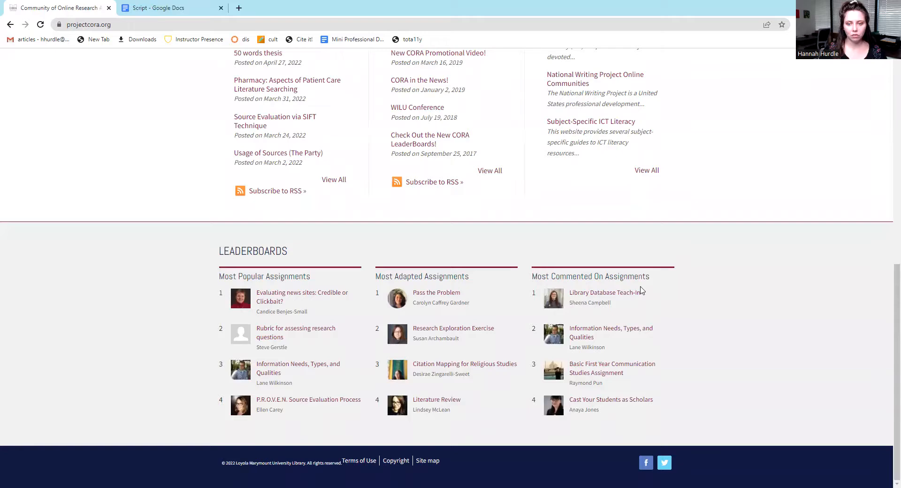
pyautogui.click(604, 293)
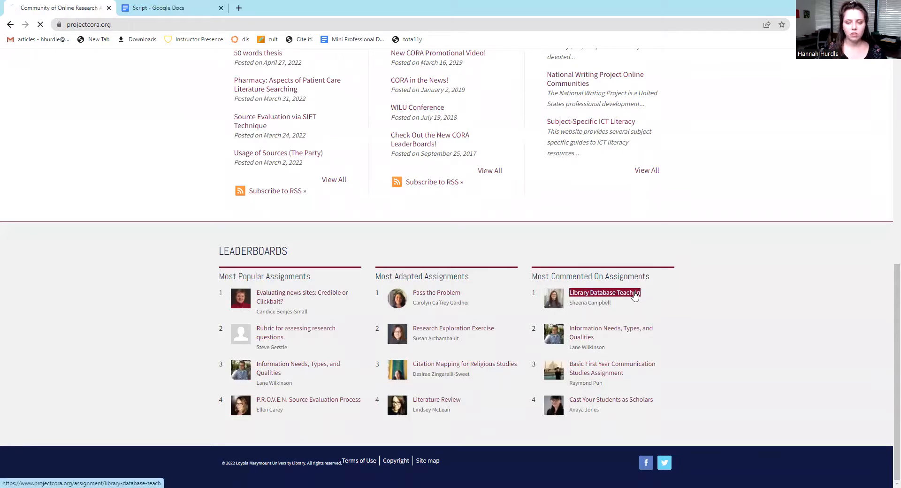
pyautogui.click(603, 292)
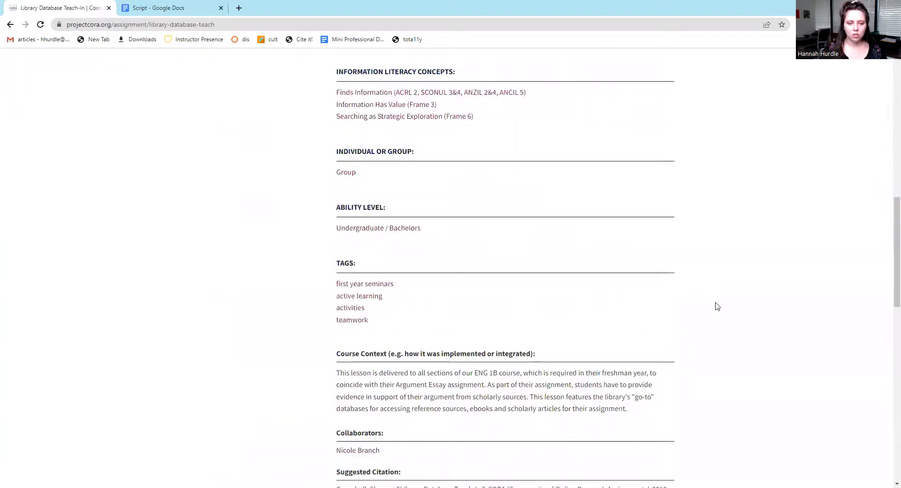
# - Read the comment thread, then open 'Evaluating news sites: Credible or Clickbait?' from Most Popular Assignments
pyautogui.scroll(-3)
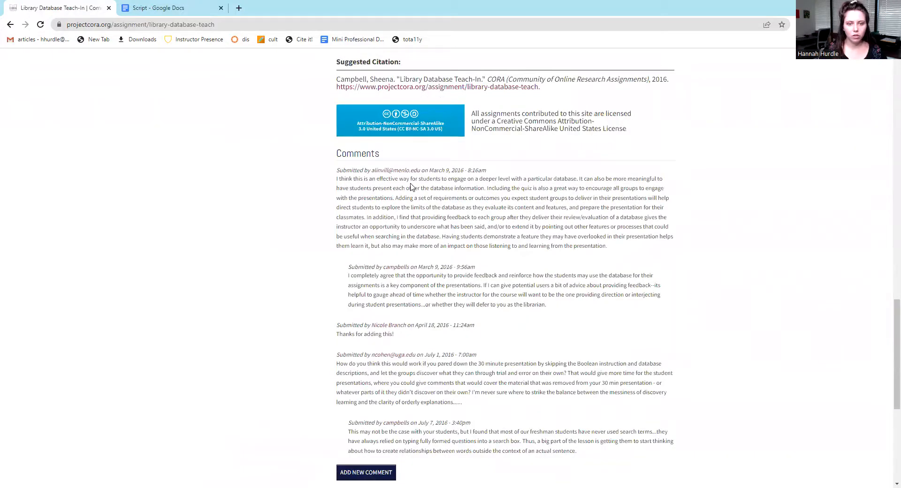
pyautogui.moveTo(503, 393)
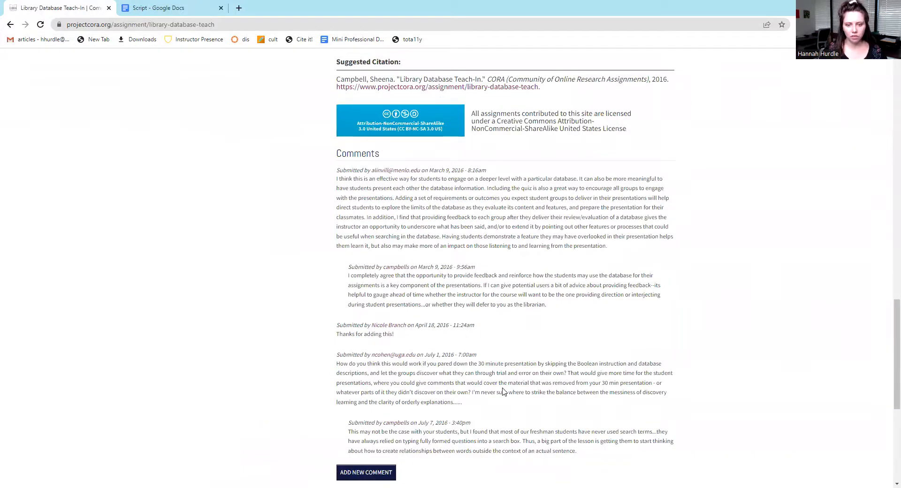
pyautogui.scroll(-3)
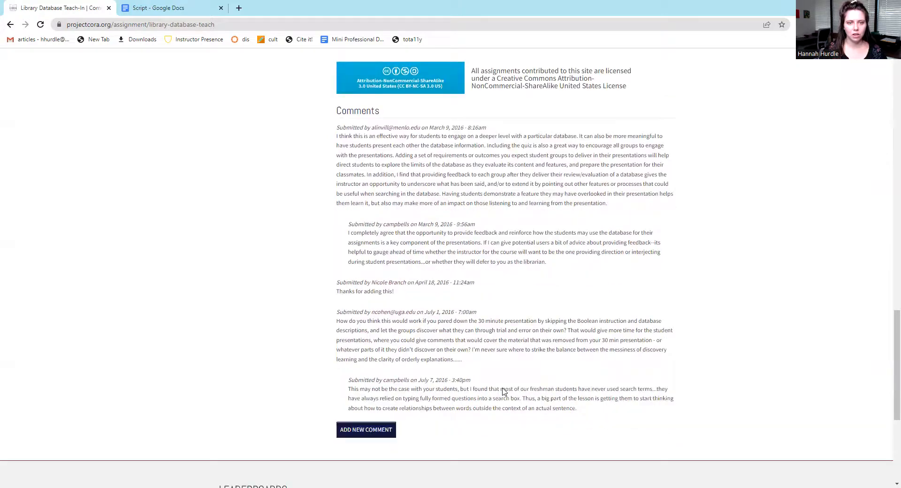
pyautogui.scroll(-3)
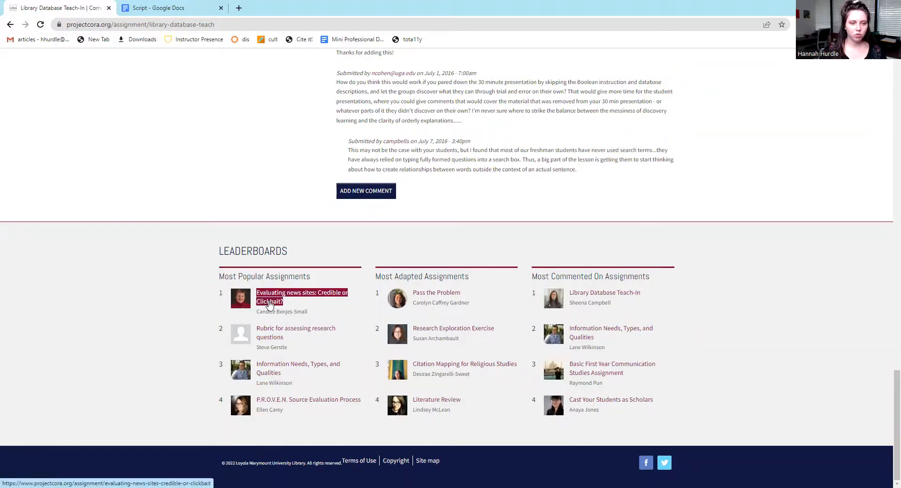
pyautogui.click(302, 297)
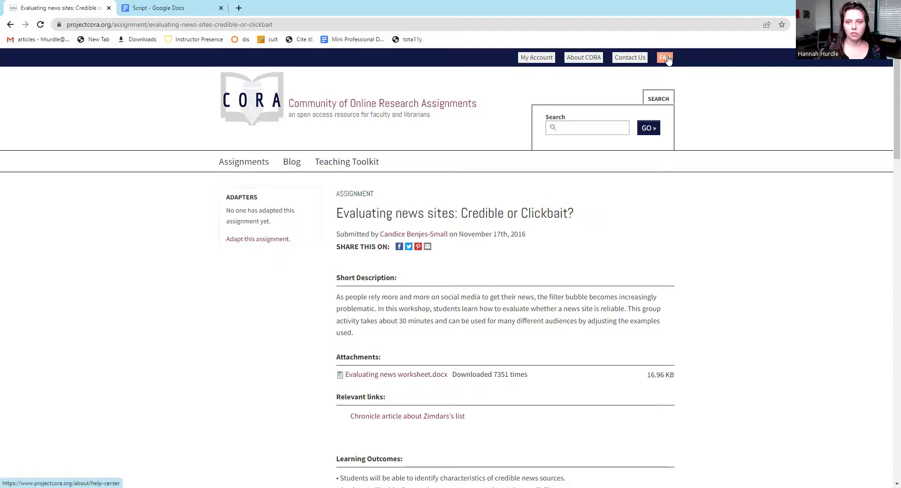
# - Go to the FAQ help center from the header links after reviewing the assignment
pyautogui.click(663, 57)
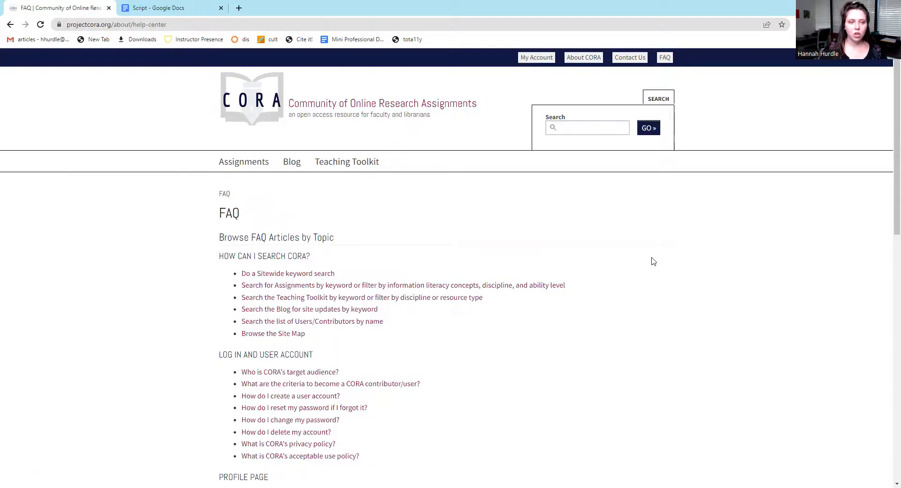
# - Scroll through every FAQ section to the bottom of the help center
pyautogui.scroll(-3)
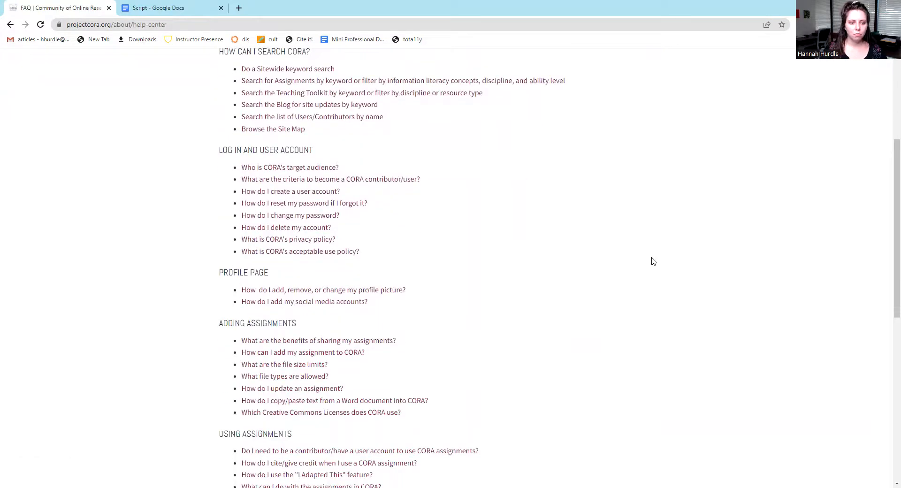
pyautogui.scroll(-3)
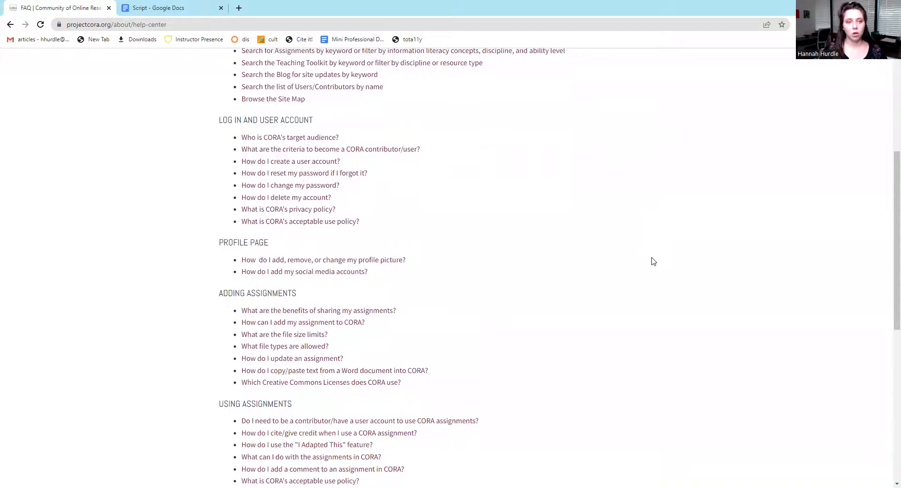
pyautogui.scroll(-3)
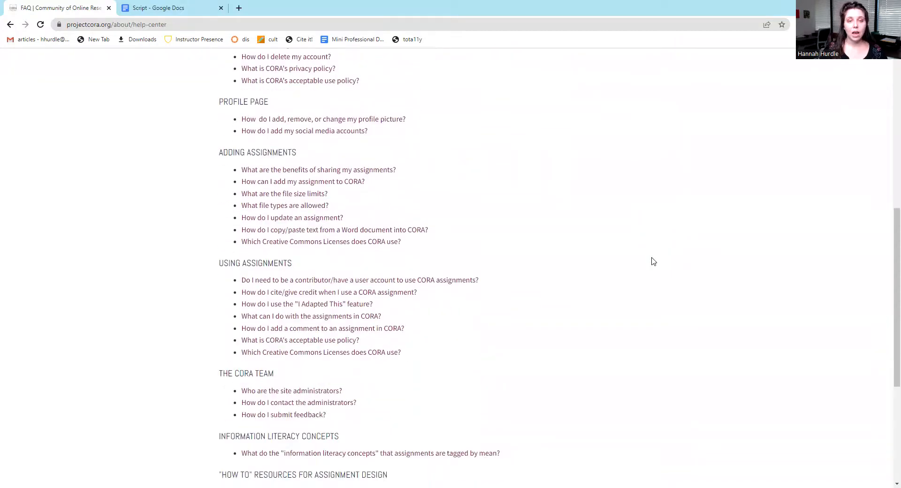
pyautogui.scroll(-3)
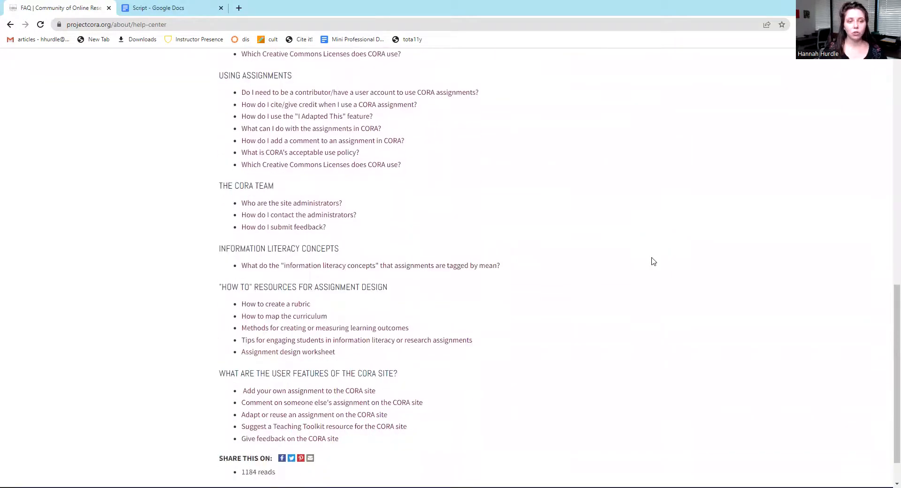
pyautogui.scroll(-3)
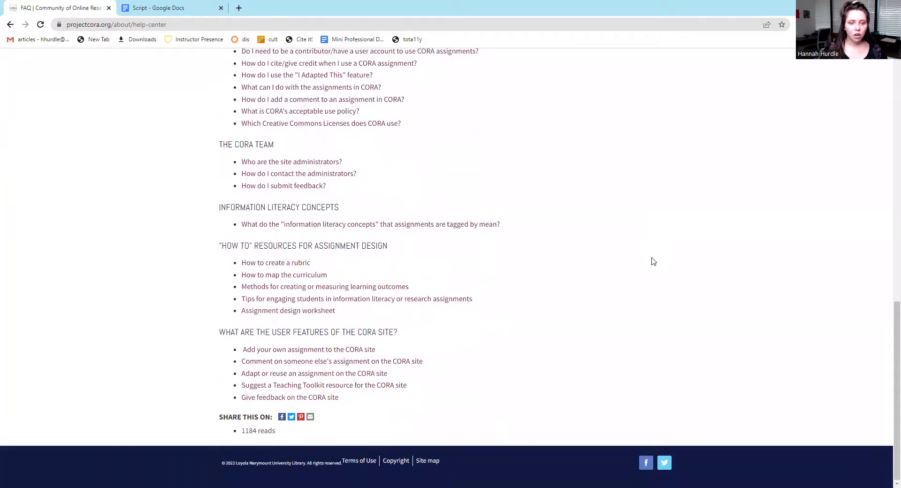
pyautogui.scroll(3)
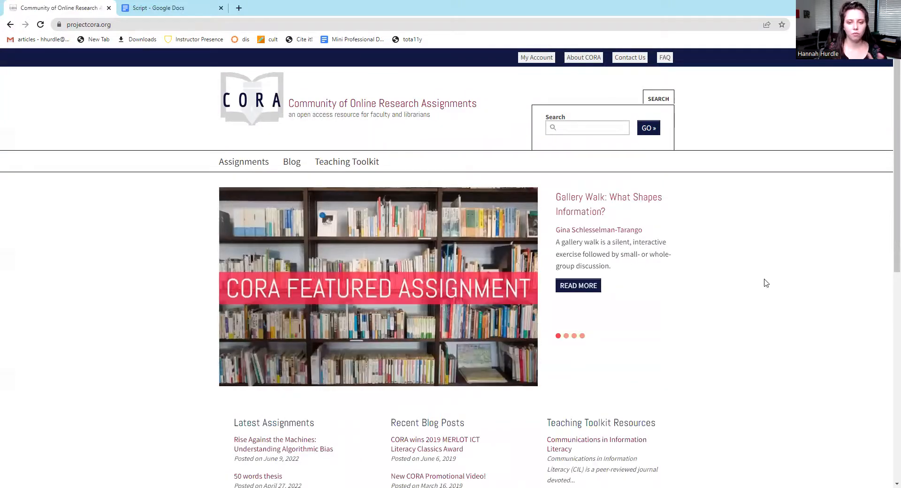
# - Scroll down and back up on the CORA home page
pyautogui.scroll(-3)
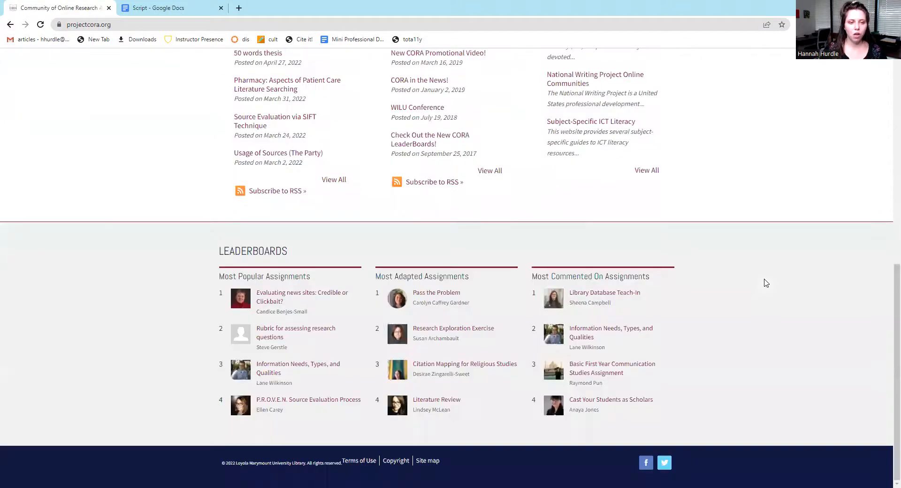
pyautogui.scroll(3)
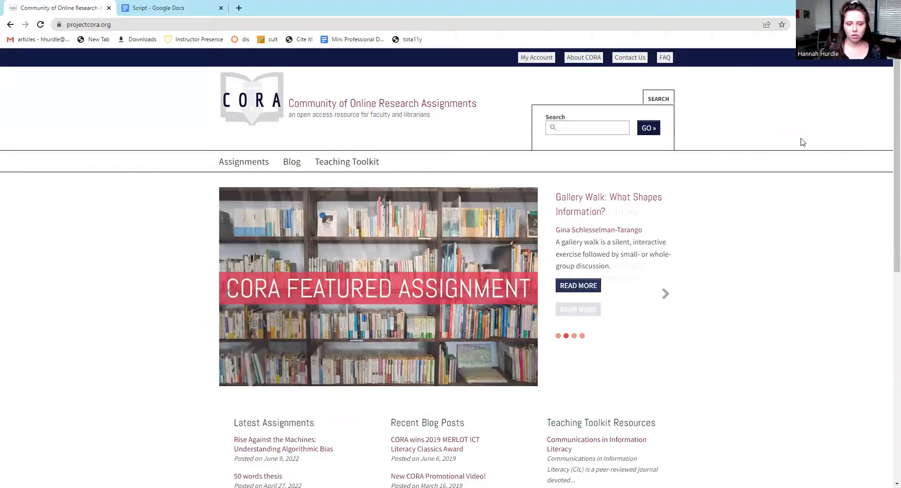